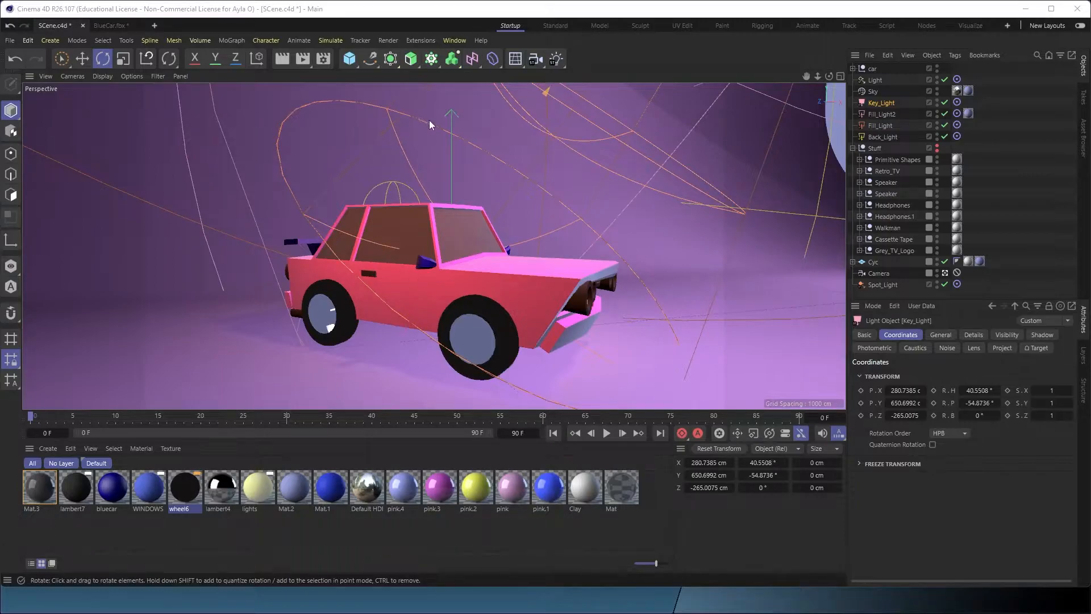
{"action": "mouse_move", "coordinate": [283, 243]}
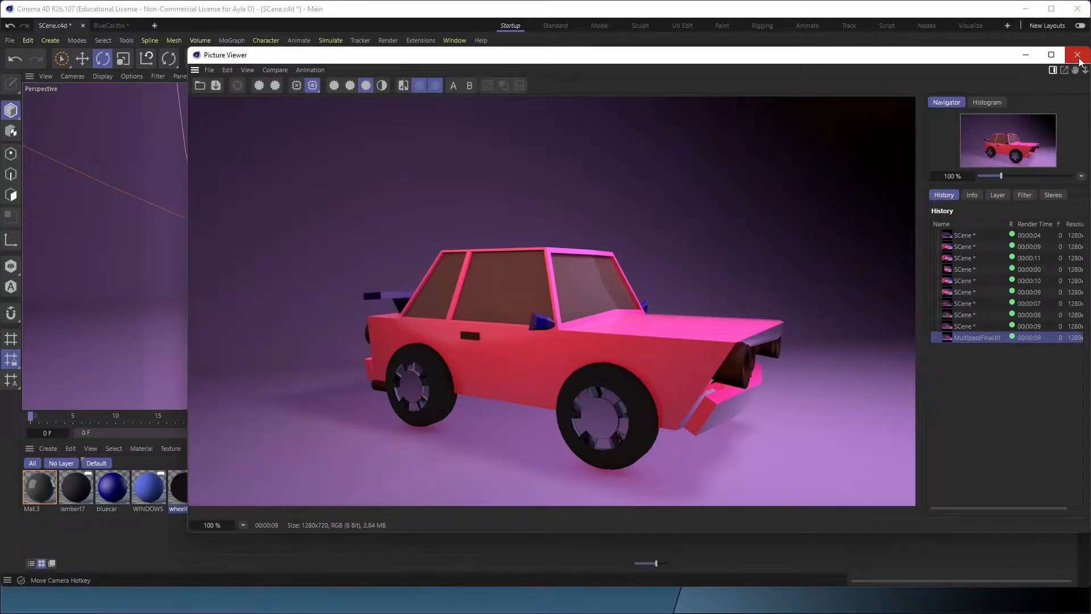
{"action": "mouse_move", "coordinate": [1079, 55]}
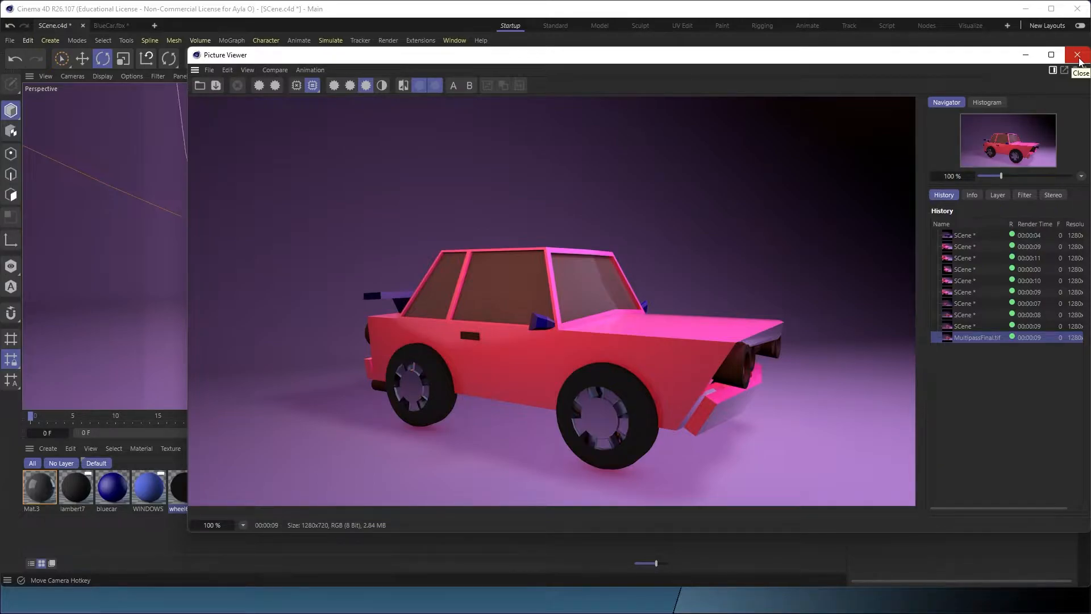
Close the rendered car image and enable Multi-Pass in Render Settings
{"action": "left_click", "coordinate": [1079, 55]}
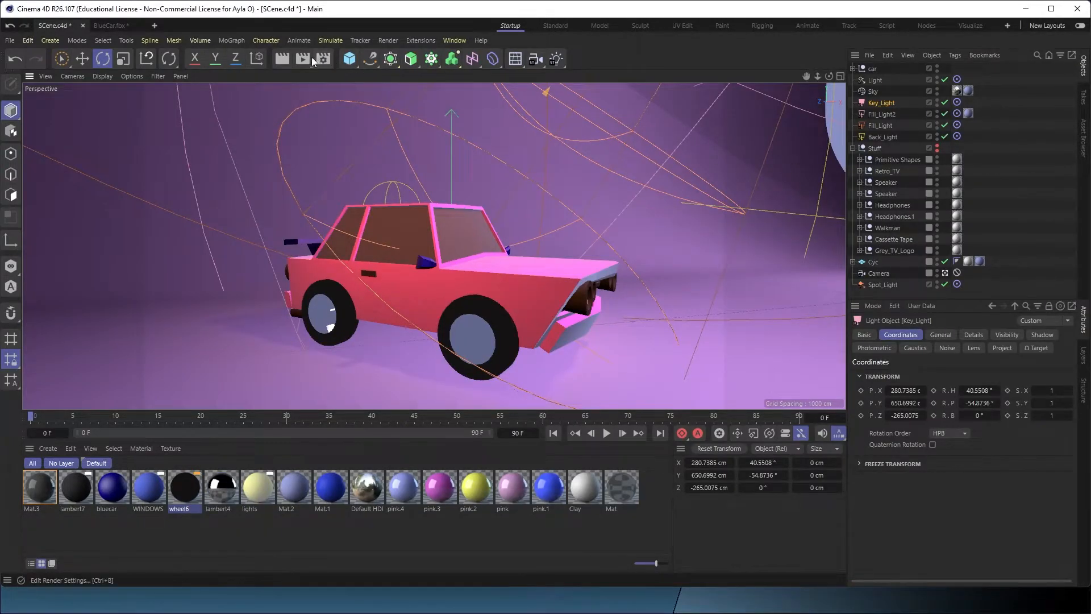
{"action": "mouse_move", "coordinate": [321, 59]}
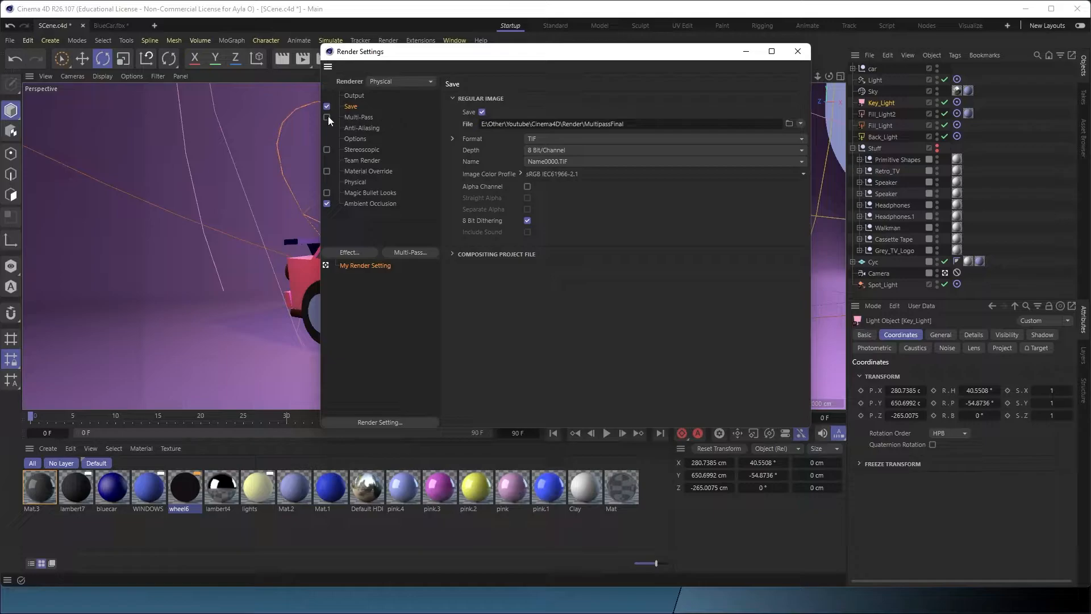
{"action": "left_click", "coordinate": [327, 117]}
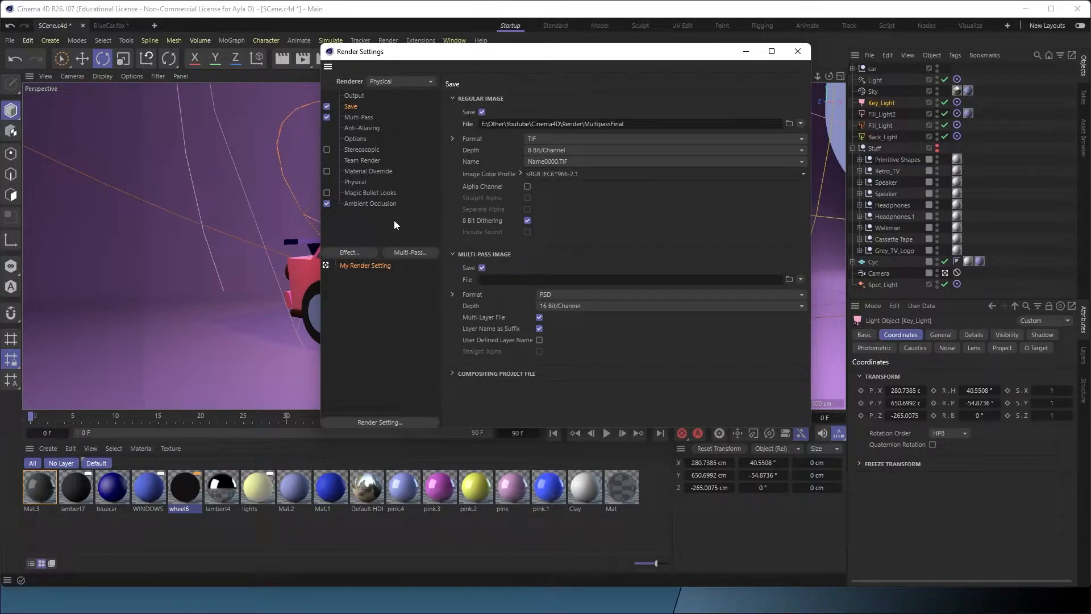
{"action": "mouse_move", "coordinate": [423, 255]}
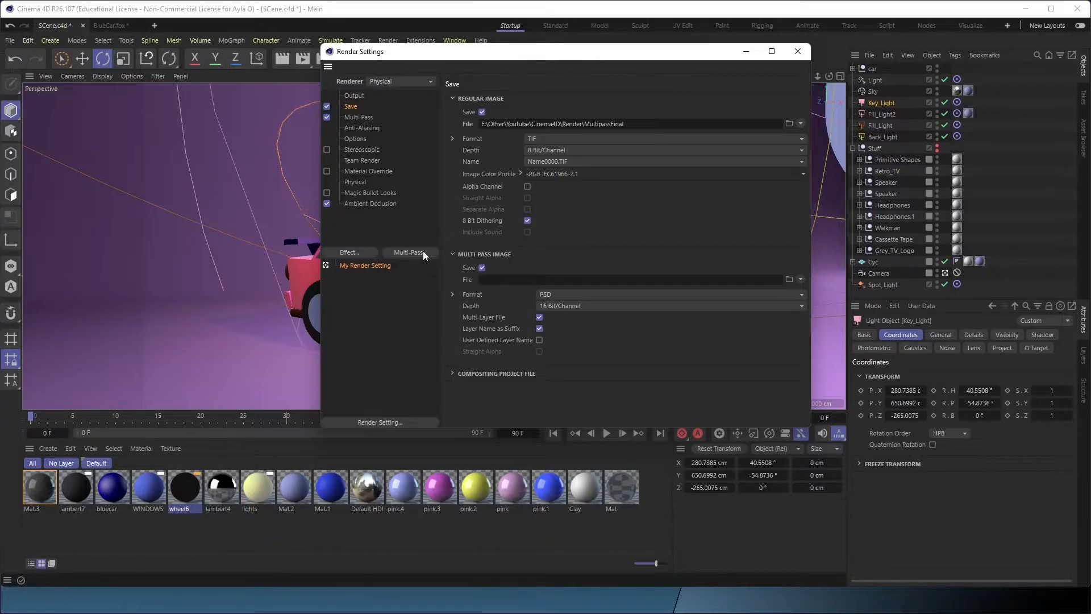
Add Ambient, Diffuse, Specular, Shadow, Reflection, Refraction, AO, GI, Atmosphere and Post Effects passes
{"action": "left_click", "coordinate": [408, 252]}
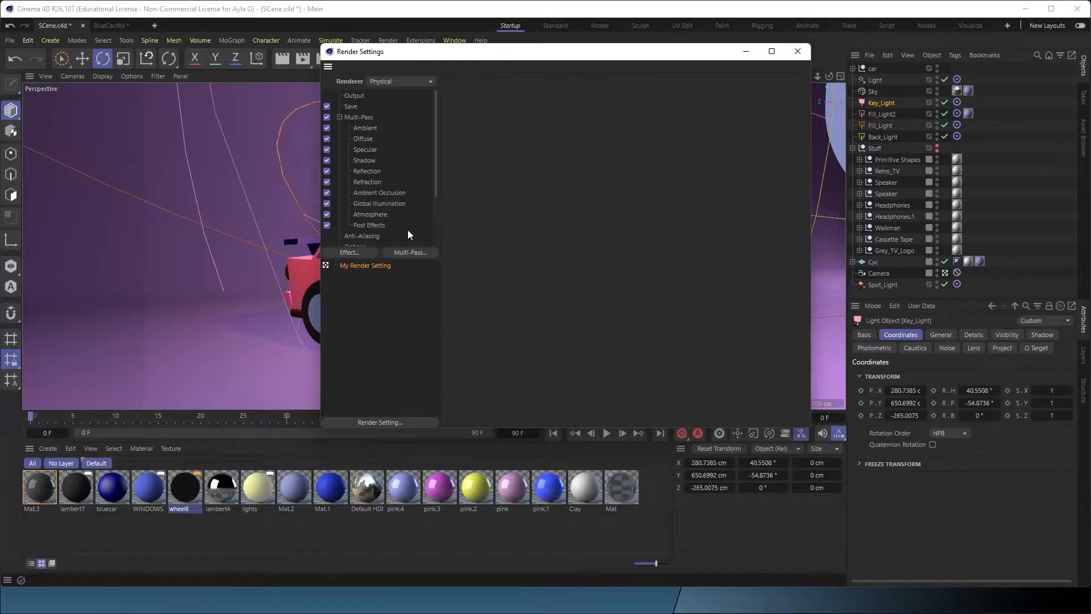
{"action": "mouse_move", "coordinate": [370, 216]}
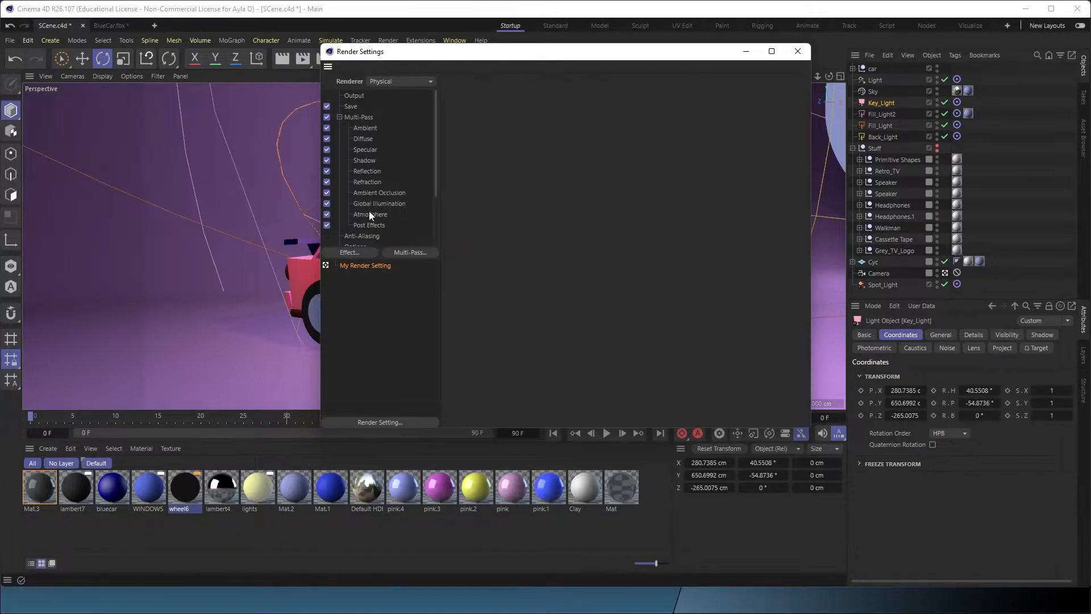
{"action": "mouse_move", "coordinate": [410, 182]}
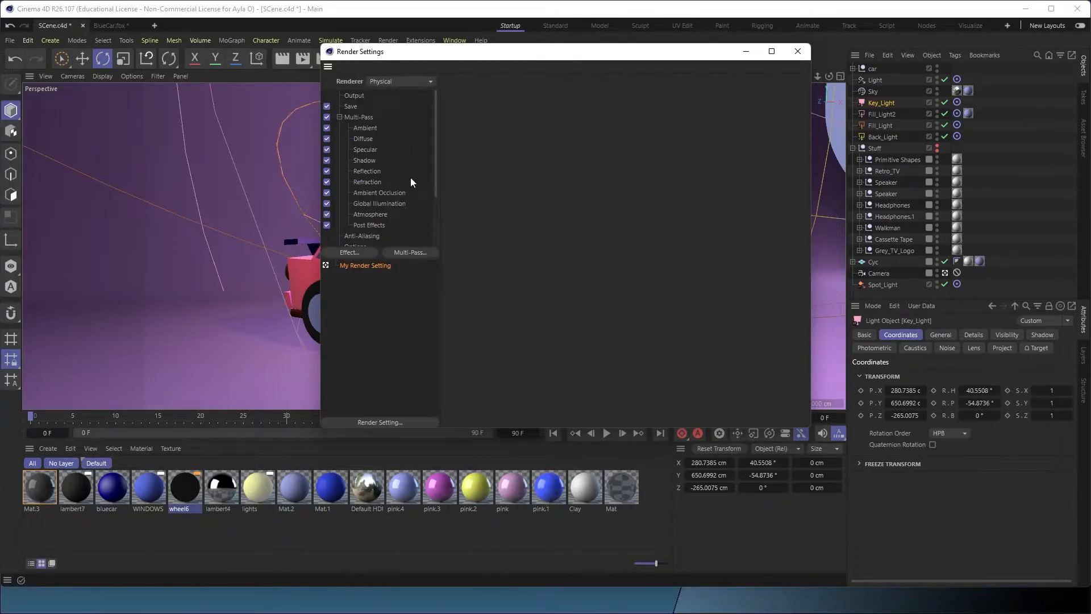
{"action": "mouse_move", "coordinate": [363, 193]}
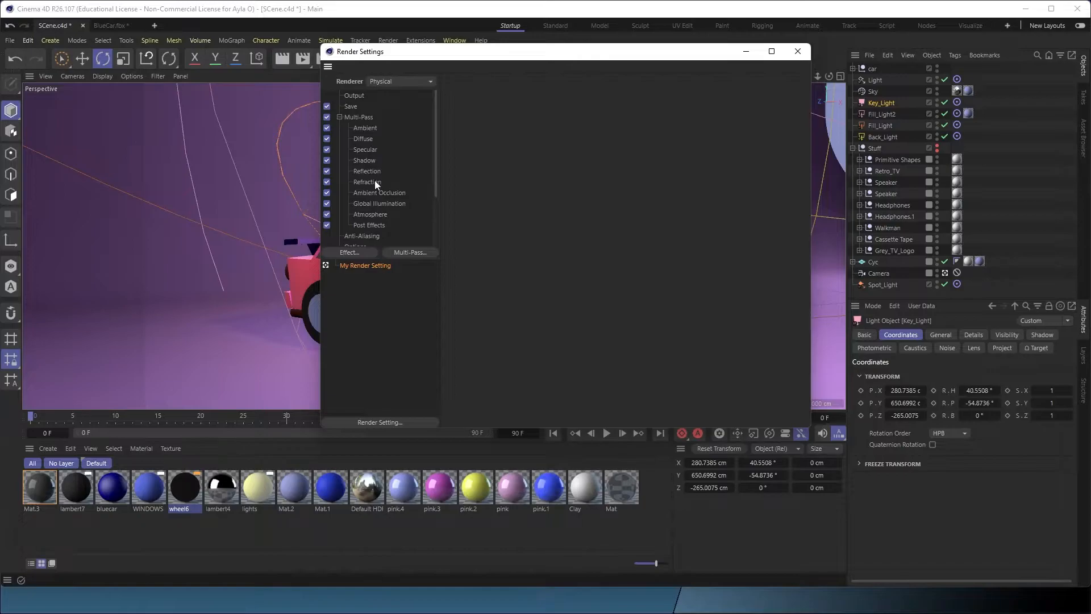
{"action": "mouse_move", "coordinate": [371, 182]}
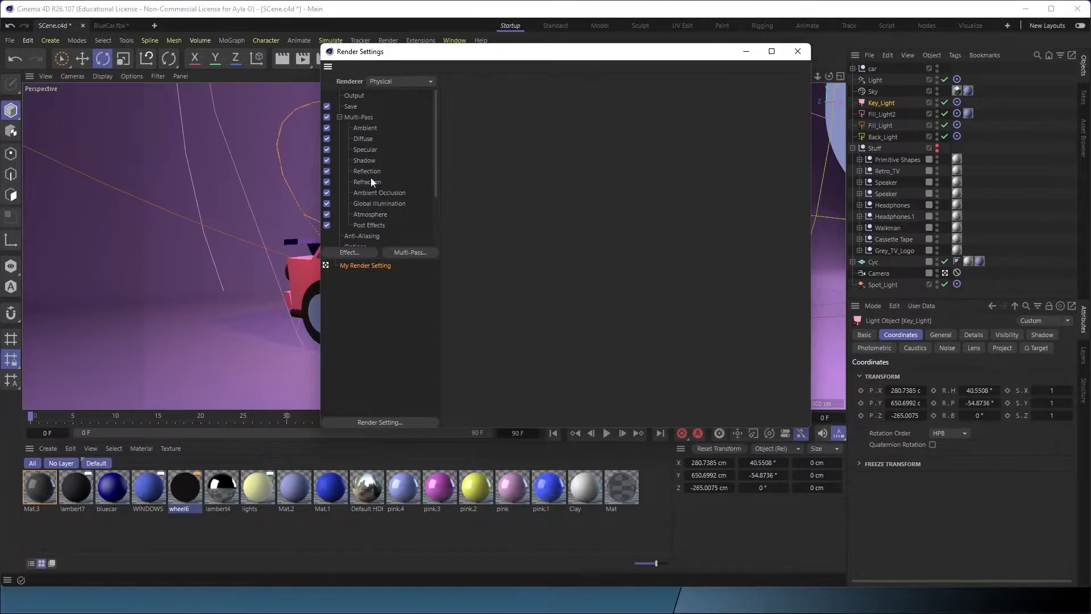
{"action": "mouse_move", "coordinate": [375, 181]}
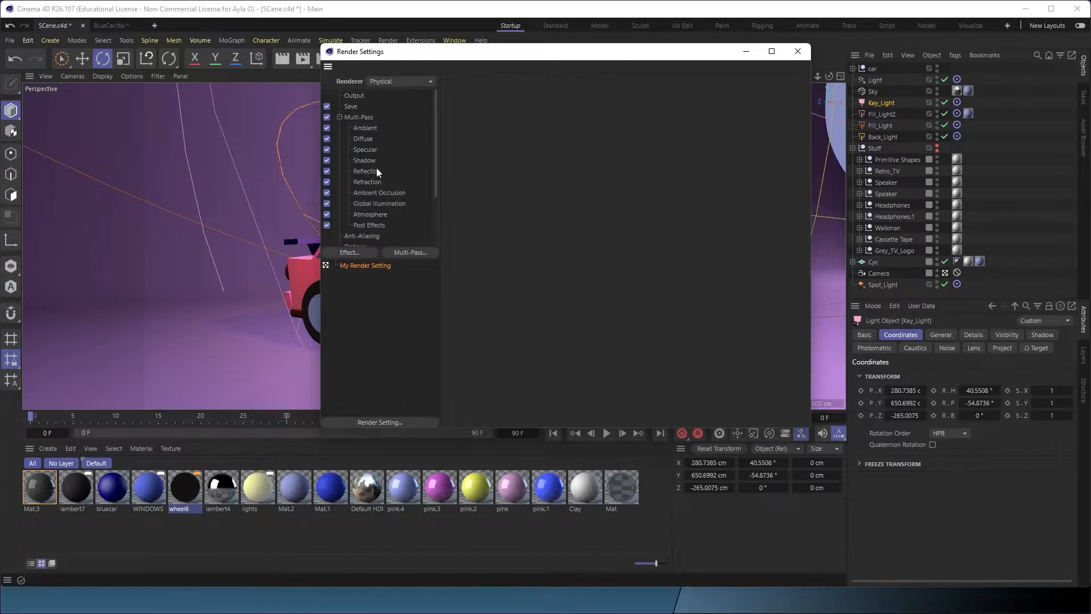
{"action": "mouse_move", "coordinate": [400, 83]}
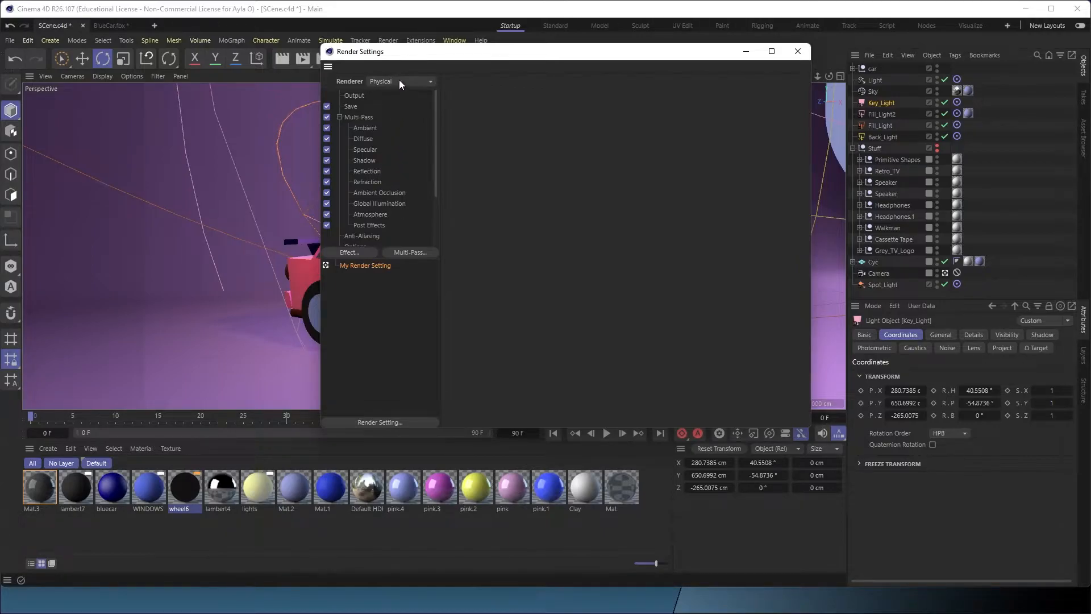
{"action": "mouse_move", "coordinate": [418, 95]}
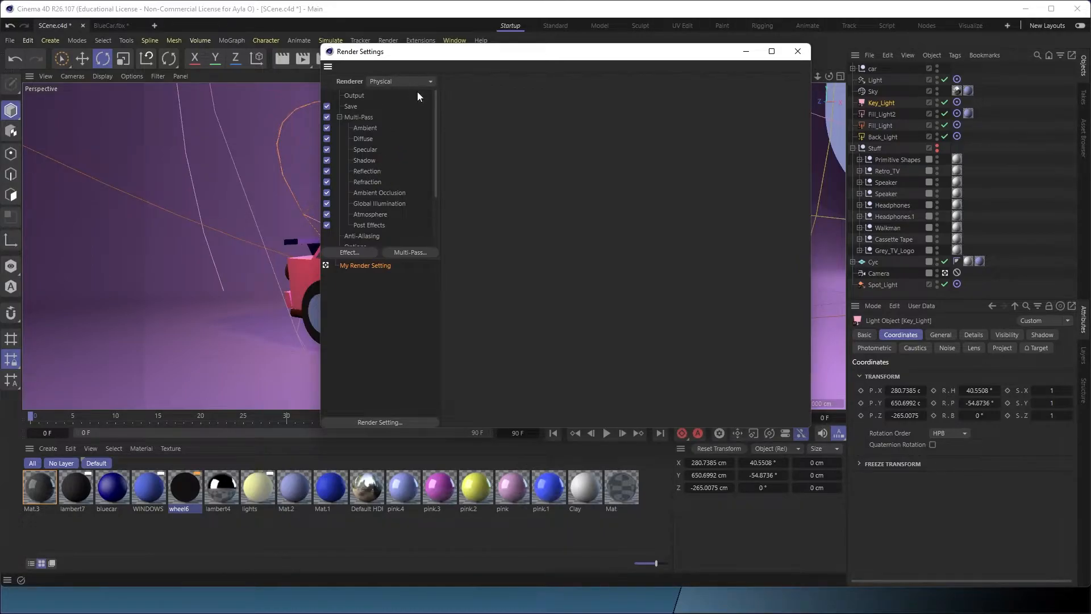
{"action": "scroll", "scroll_direction": "down", "scroll_amount": 3}
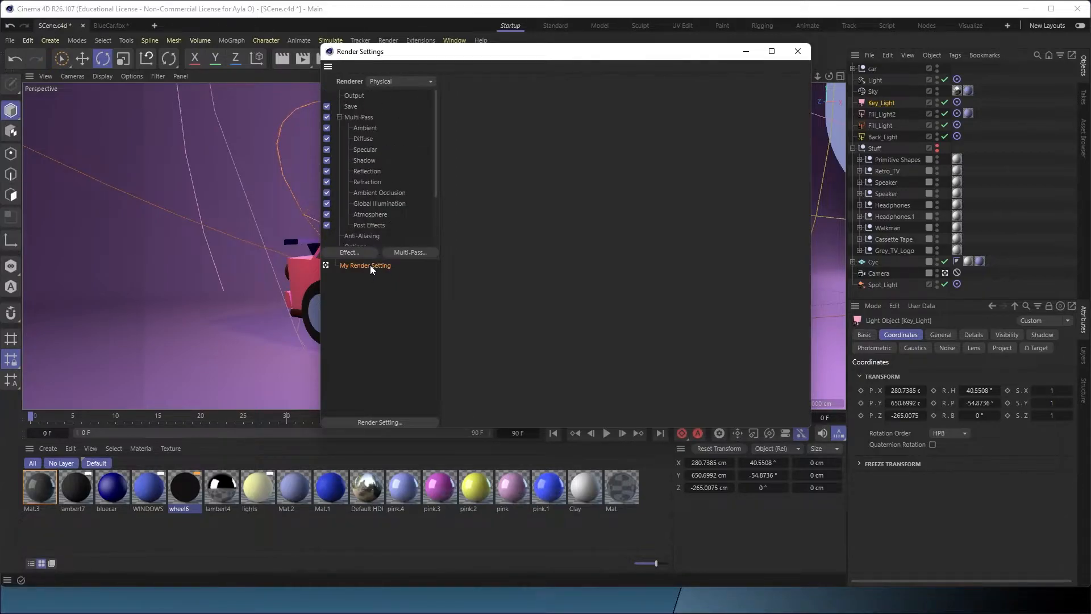
Set regular image output to 16-bit PNG and multi-pass image output to PNG
{"action": "left_click", "coordinate": [353, 95]}
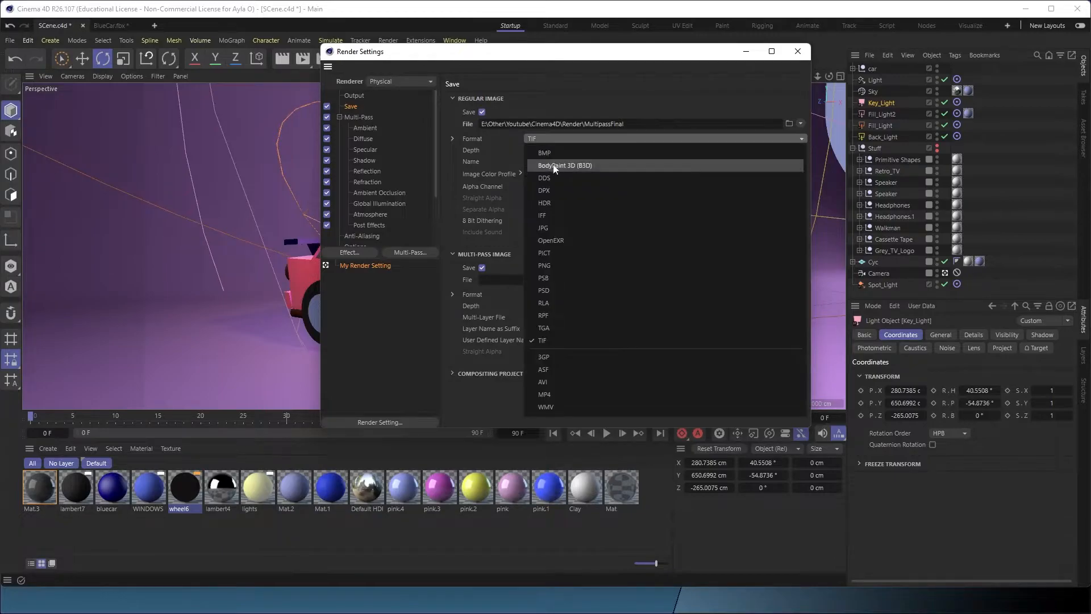
{"action": "left_click", "coordinate": [544, 266]}
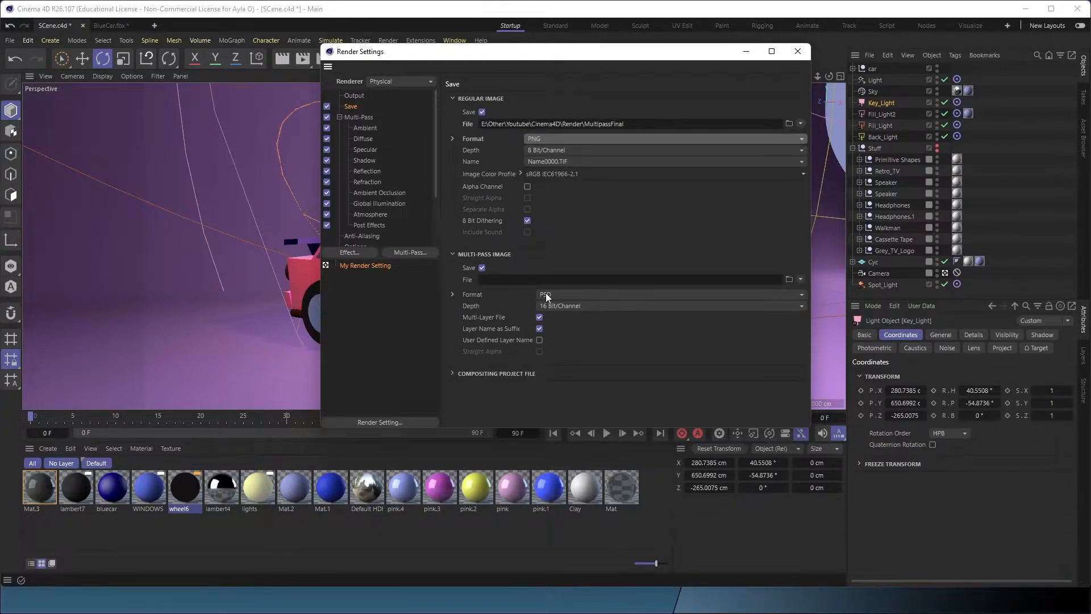
{"action": "left_click", "coordinate": [668, 294]}
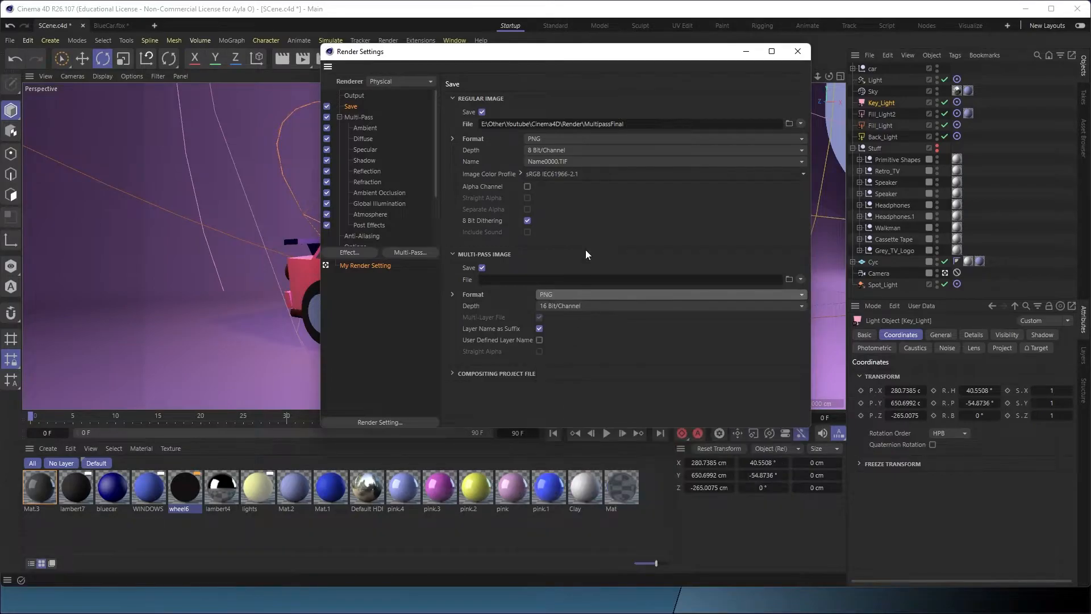
{"action": "left_click", "coordinate": [660, 150]}
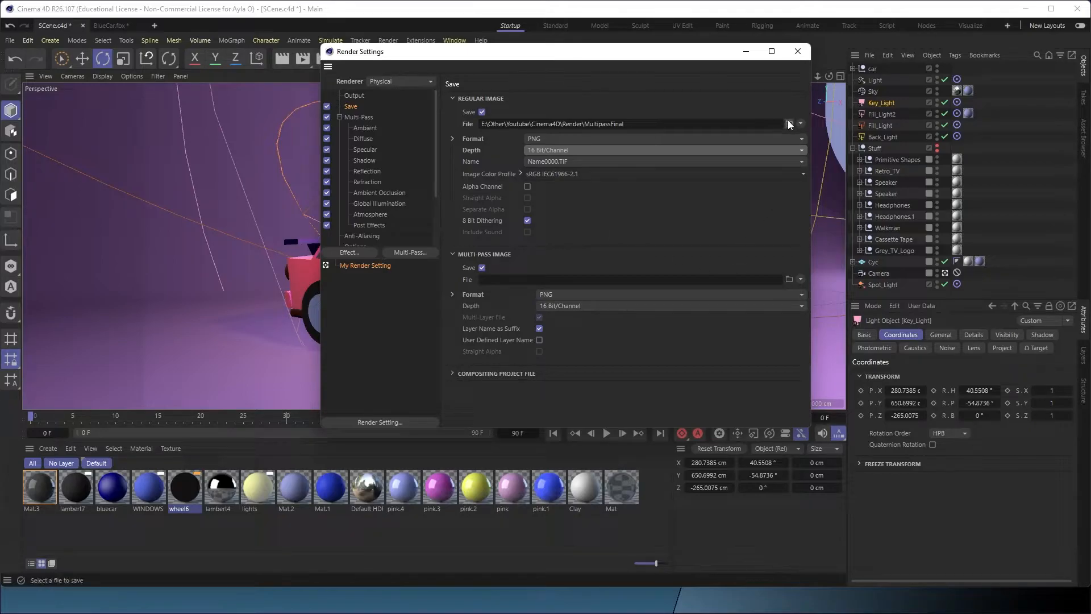
Set the image save location to the Render folder
{"action": "left_click", "coordinate": [789, 124]}
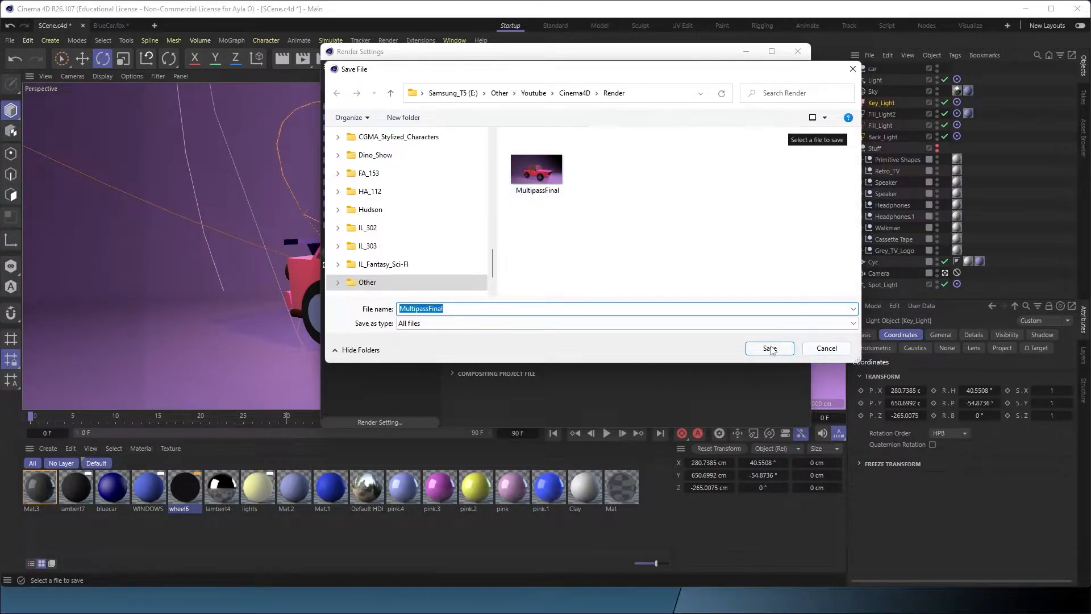
{"action": "left_click", "coordinate": [768, 348]}
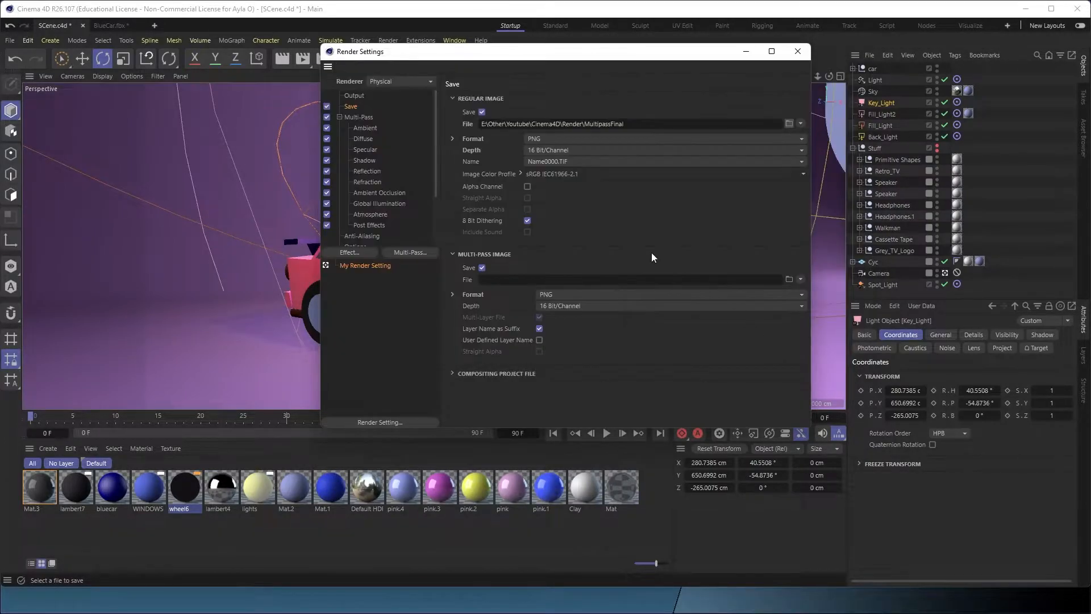
{"action": "left_click", "coordinate": [788, 123]}
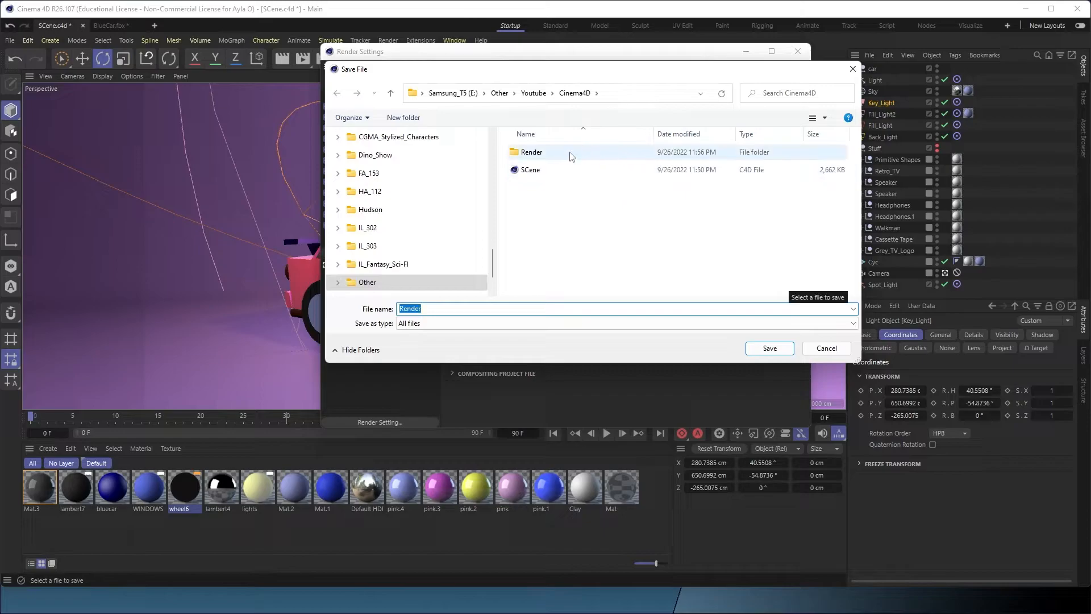
{"action": "double_click", "coordinate": [531, 152]}
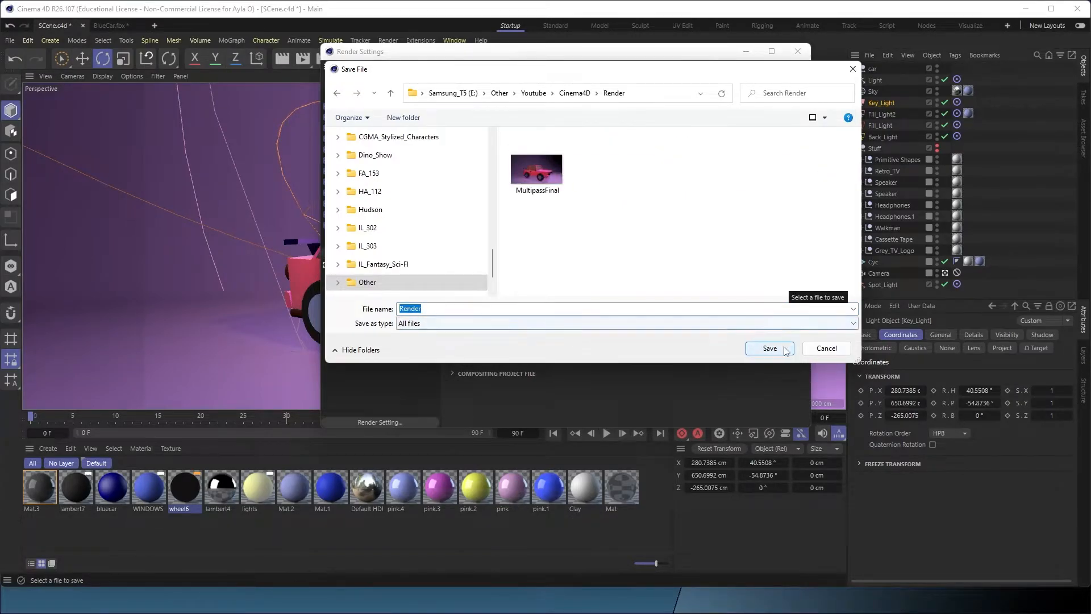
{"action": "left_click", "coordinate": [768, 348]}
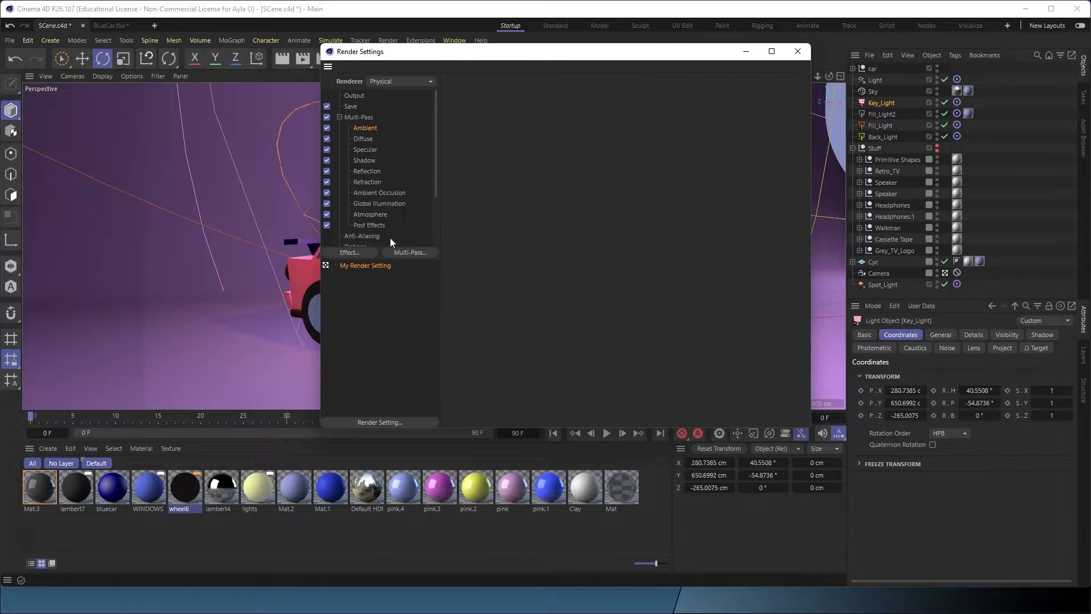
Enable saving an After Effects compositing project file and start saving it
{"action": "left_click", "coordinate": [358, 117]}
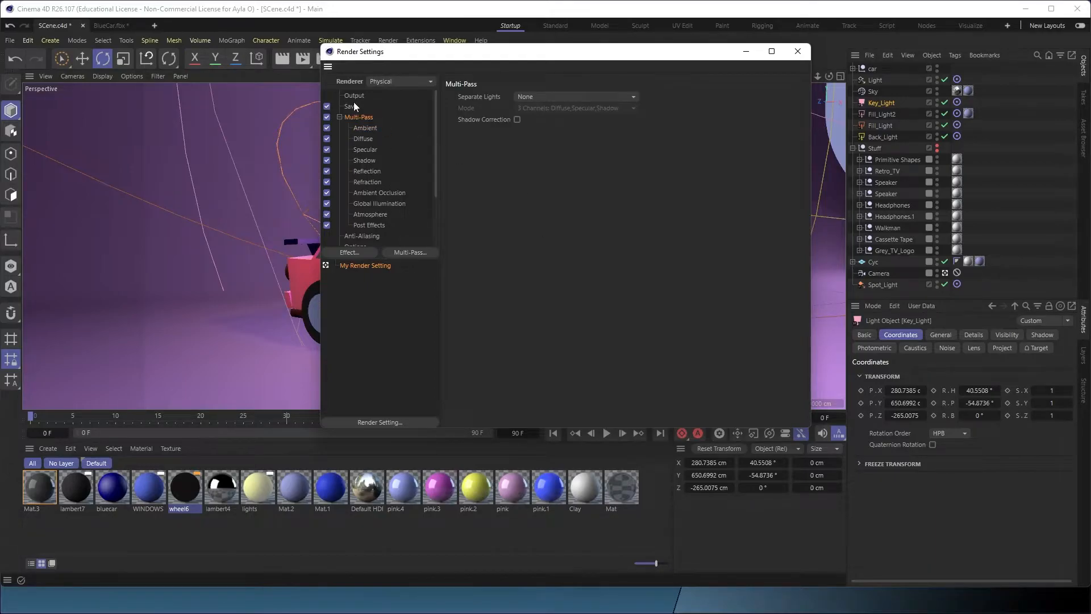
{"action": "left_click", "coordinate": [350, 105]}
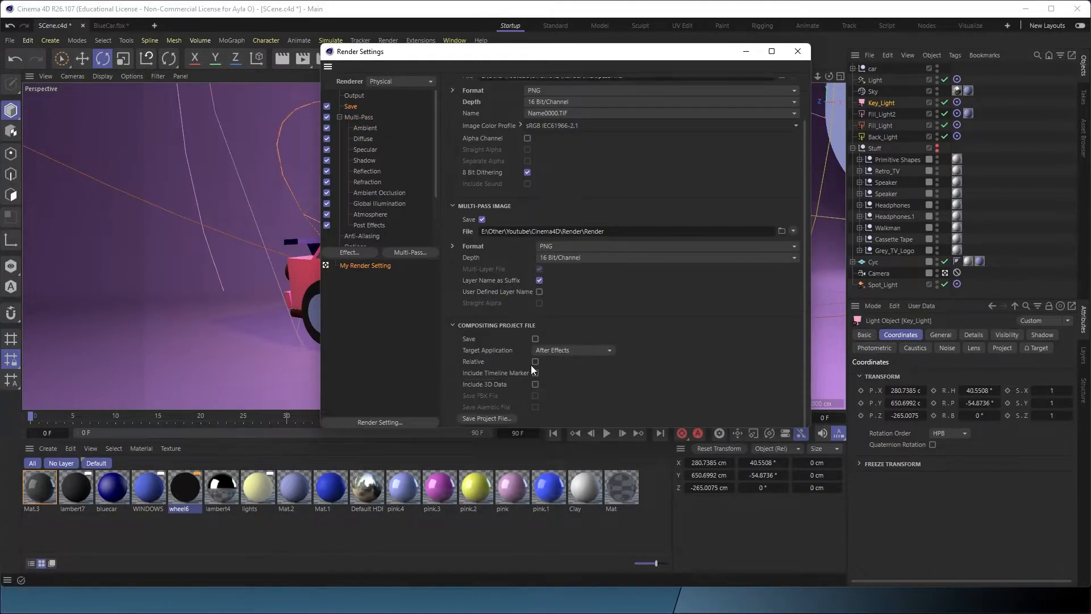
{"action": "mouse_move", "coordinate": [523, 340]}
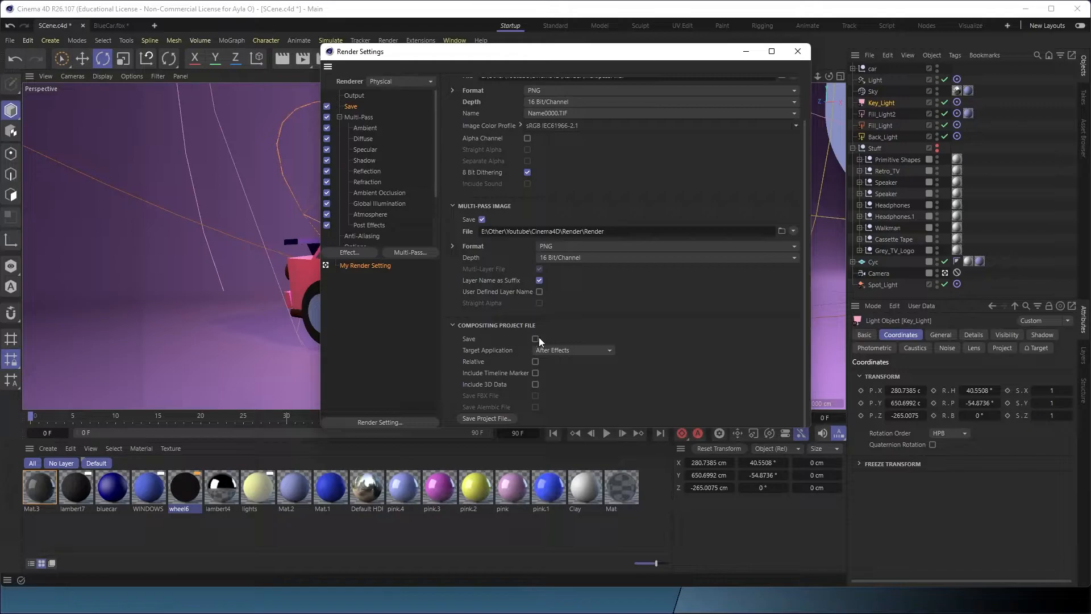
{"action": "left_click", "coordinate": [535, 340]}
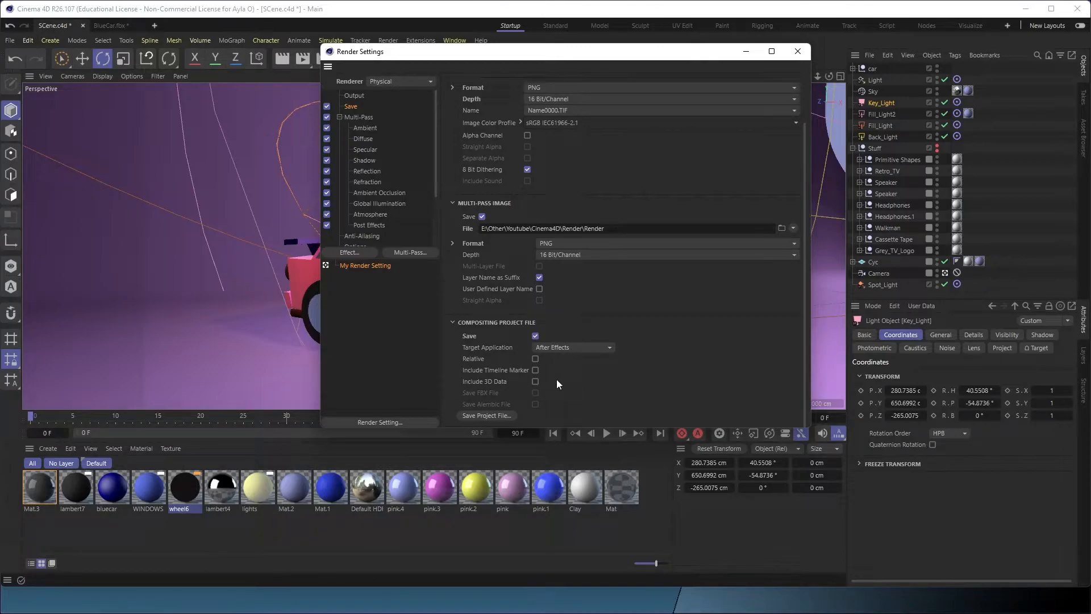
{"action": "mouse_move", "coordinate": [583, 366]}
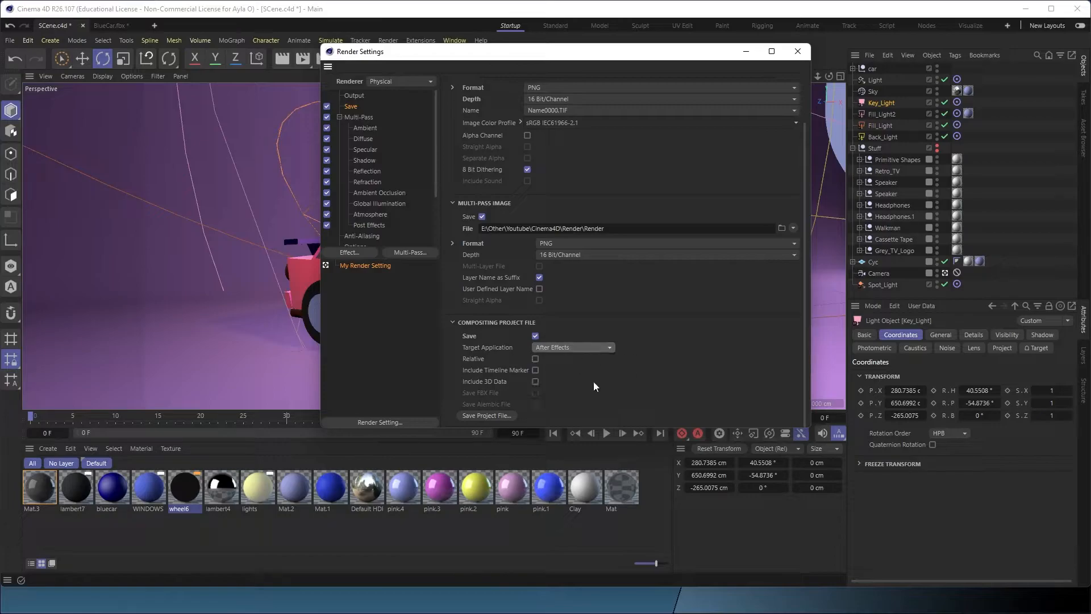
{"action": "left_click", "coordinate": [486, 415]}
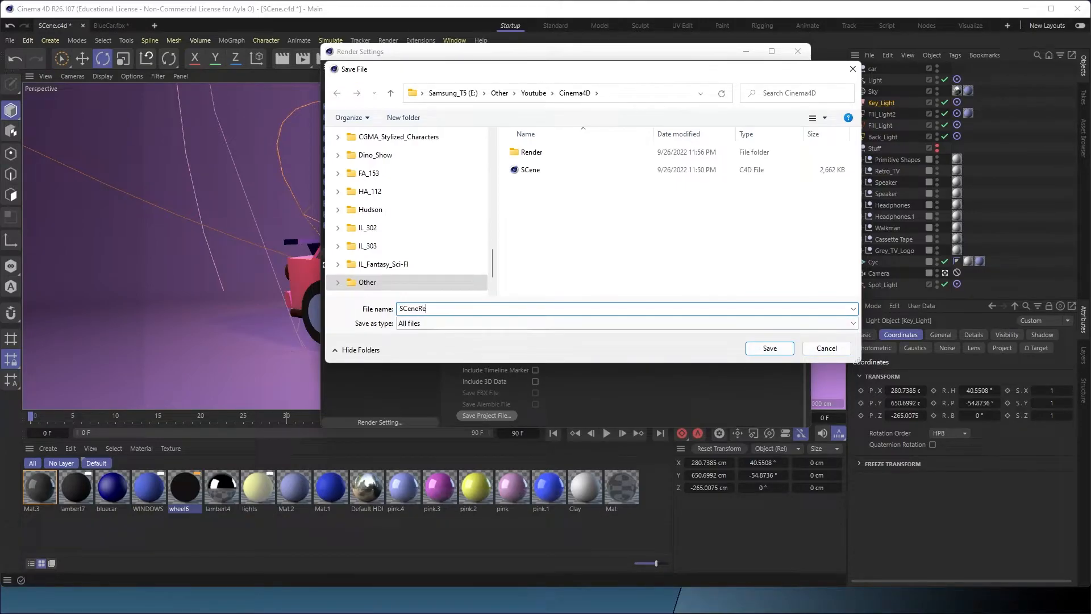
Save the SCeneRender project file into the Cinema4D folder and verify it exists
{"action": "left_click", "coordinate": [825, 348]}
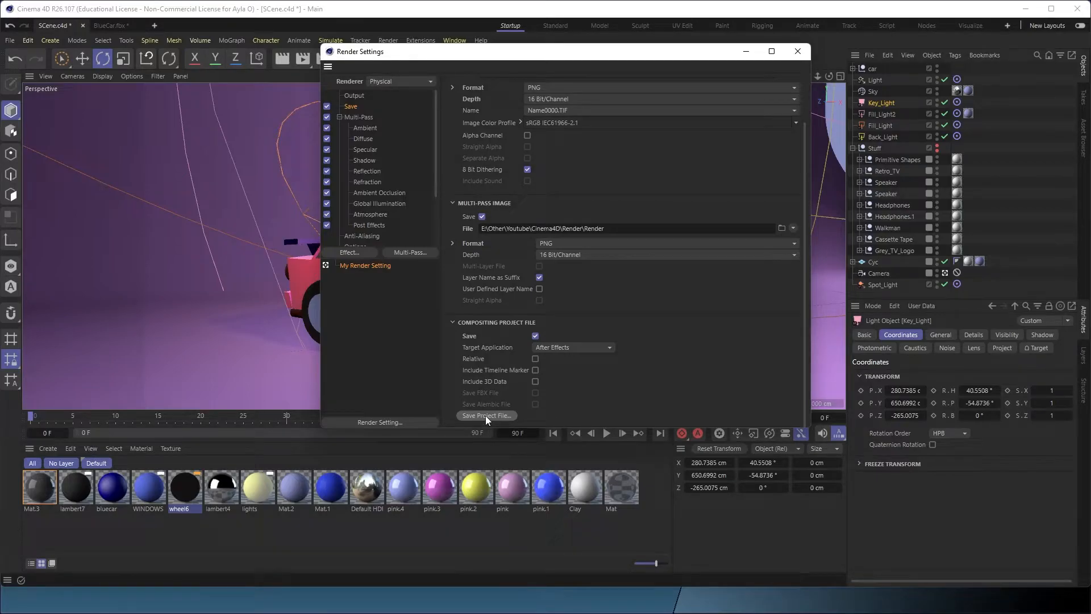
{"action": "left_click", "coordinate": [486, 416]}
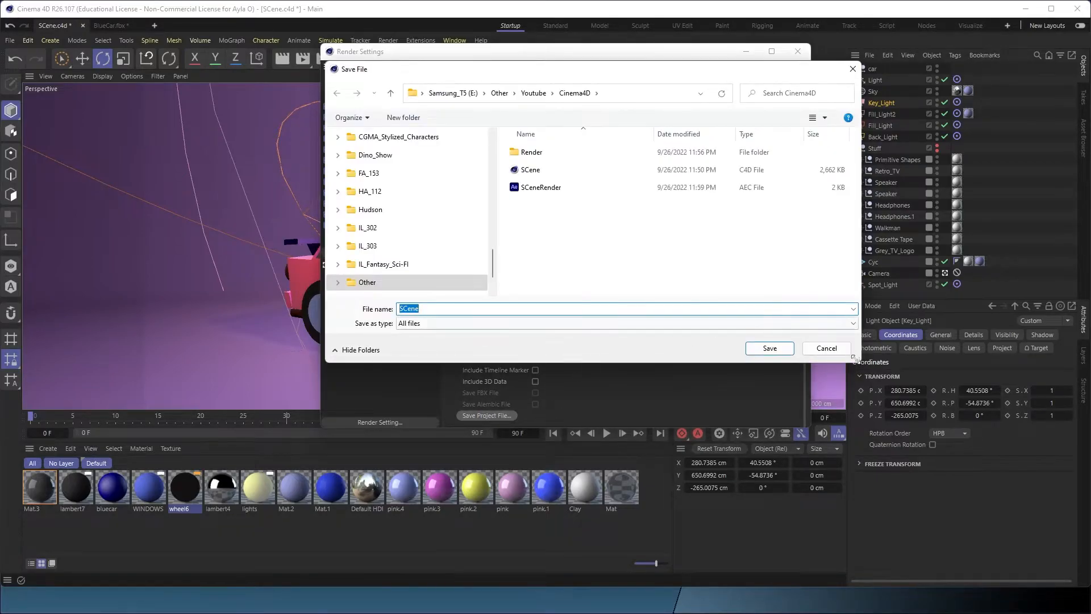
{"action": "left_click", "coordinate": [824, 348]}
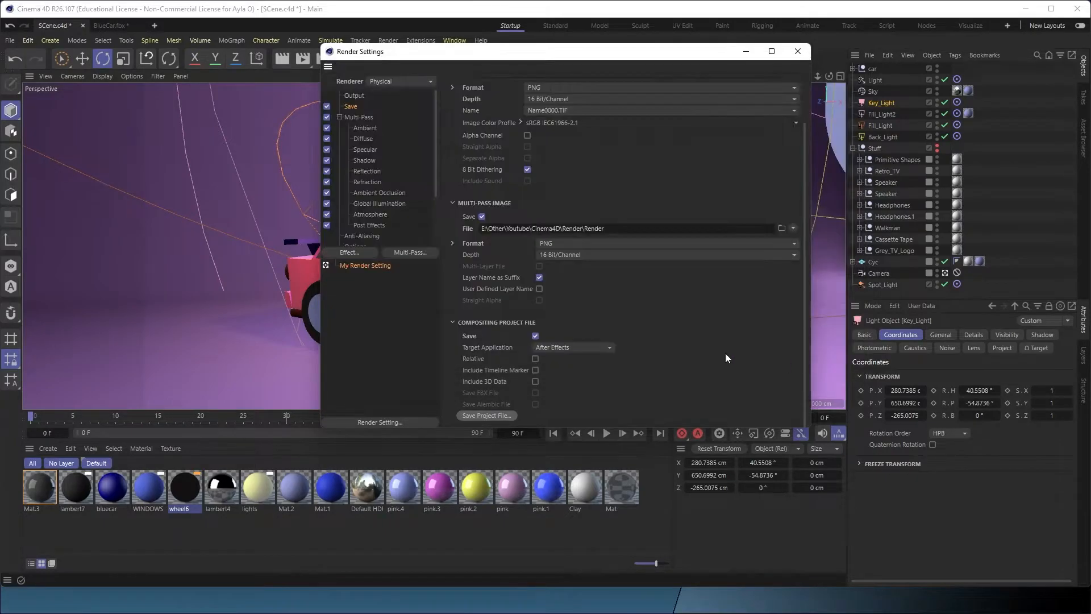
{"action": "mouse_move", "coordinate": [492, 75]}
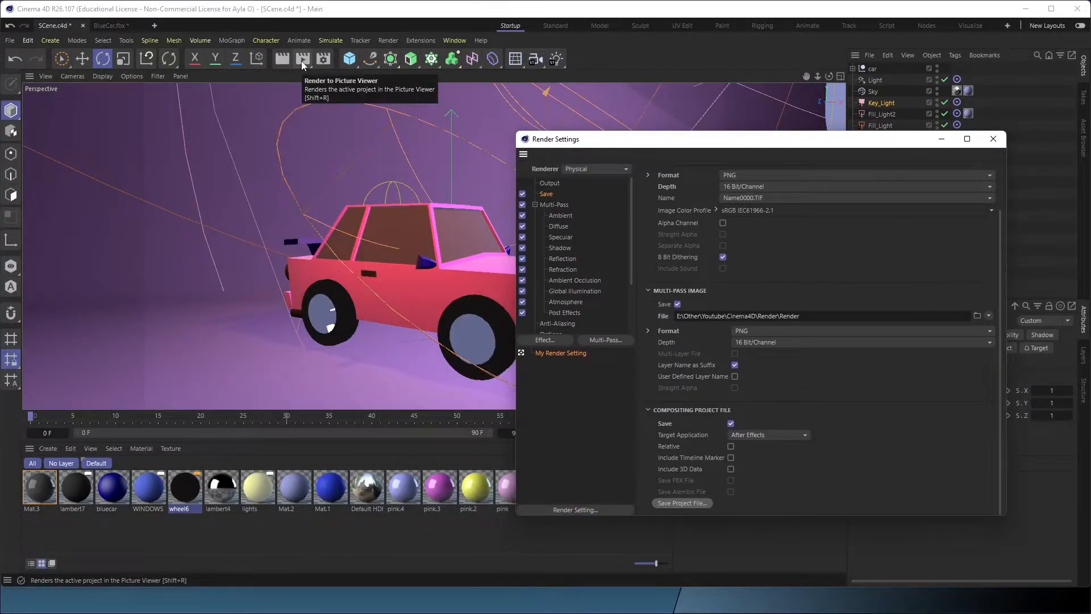
{"action": "mouse_move", "coordinate": [564, 201]}
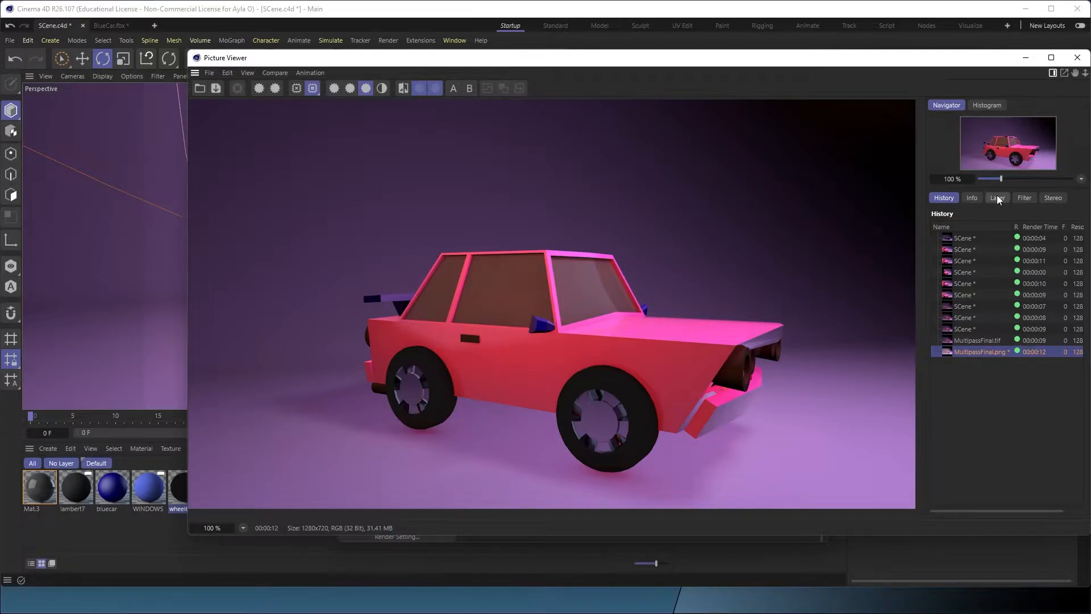
Switch the Picture Viewer to Single-Pass and preview the Atmosphere and Ambient passes alone
{"action": "left_click", "coordinate": [997, 198]}
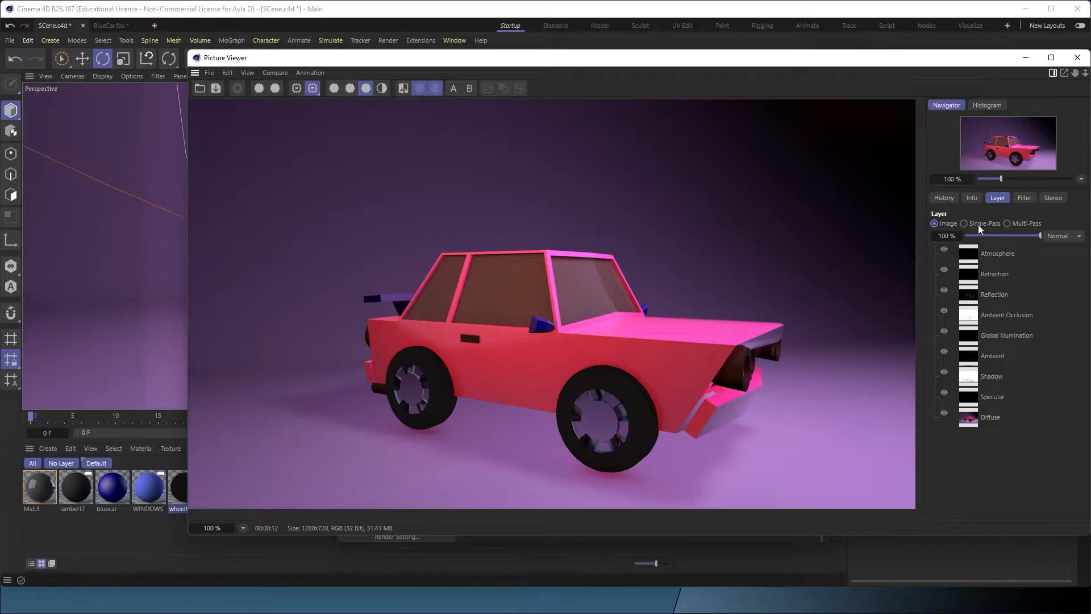
{"action": "left_click", "coordinate": [991, 416]}
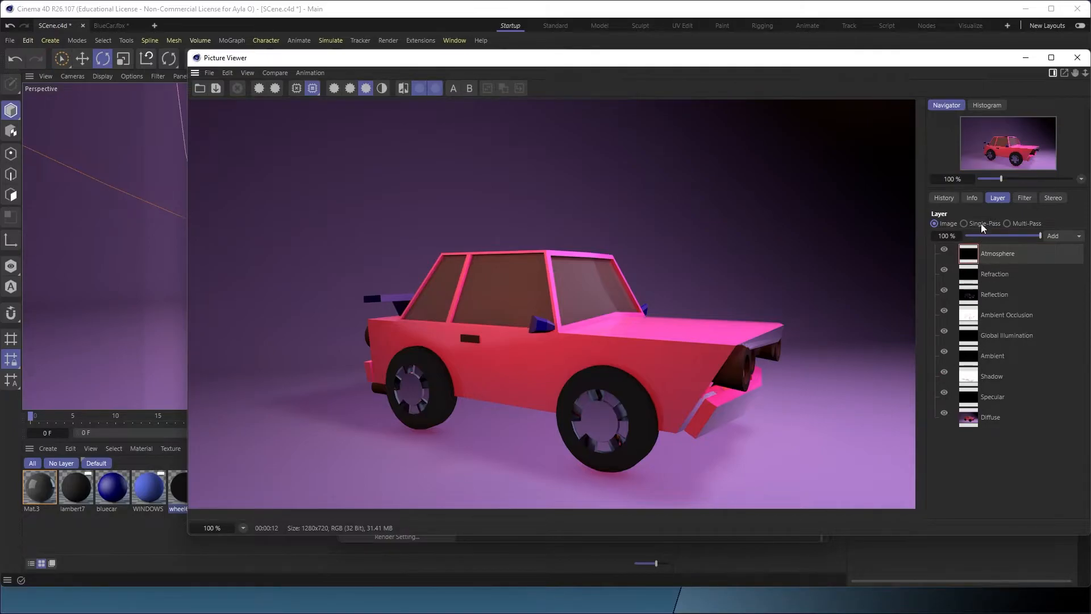
{"action": "left_click", "coordinate": [964, 223]}
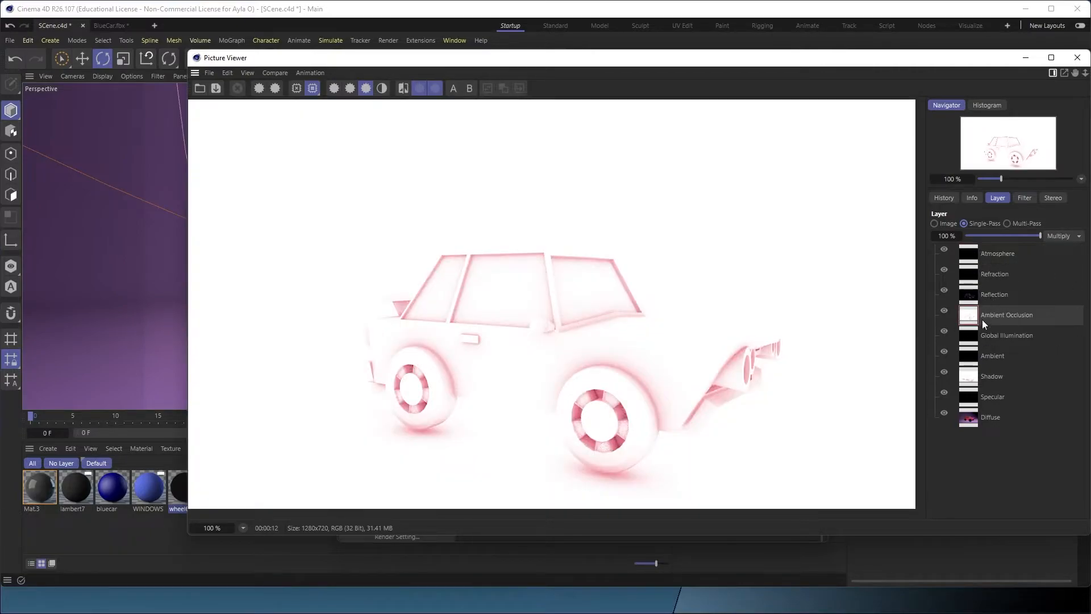
{"action": "mouse_move", "coordinate": [992, 331]}
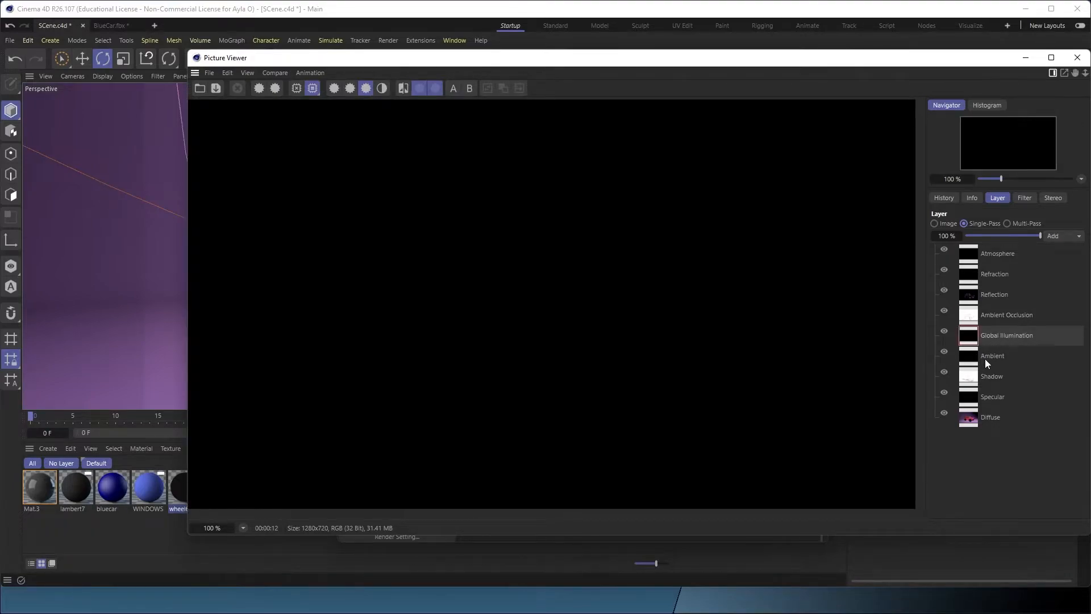
{"action": "left_click", "coordinate": [992, 356]}
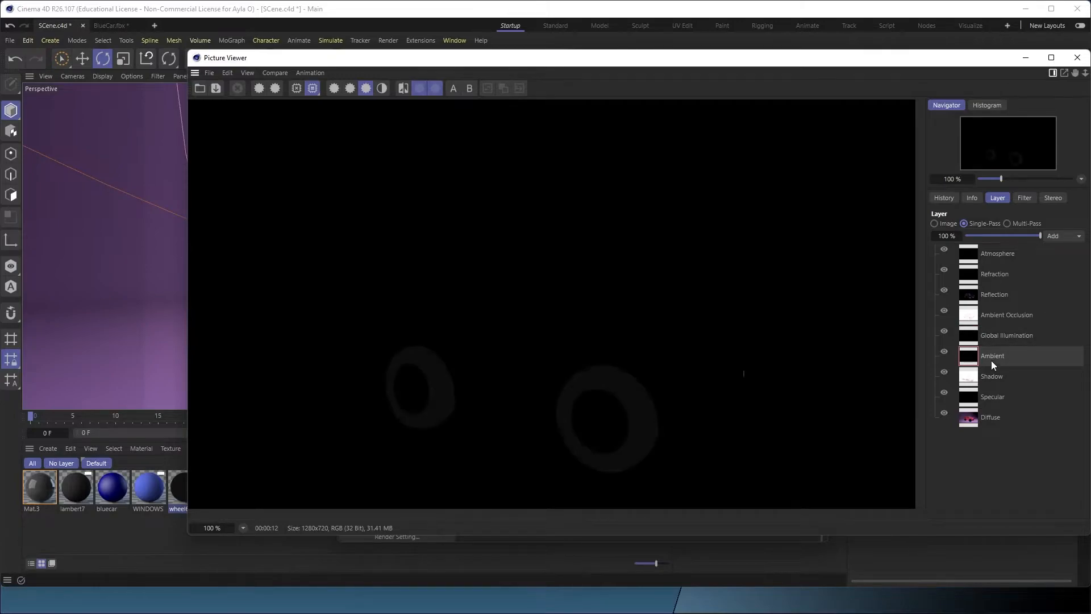
{"action": "mouse_move", "coordinate": [994, 383]}
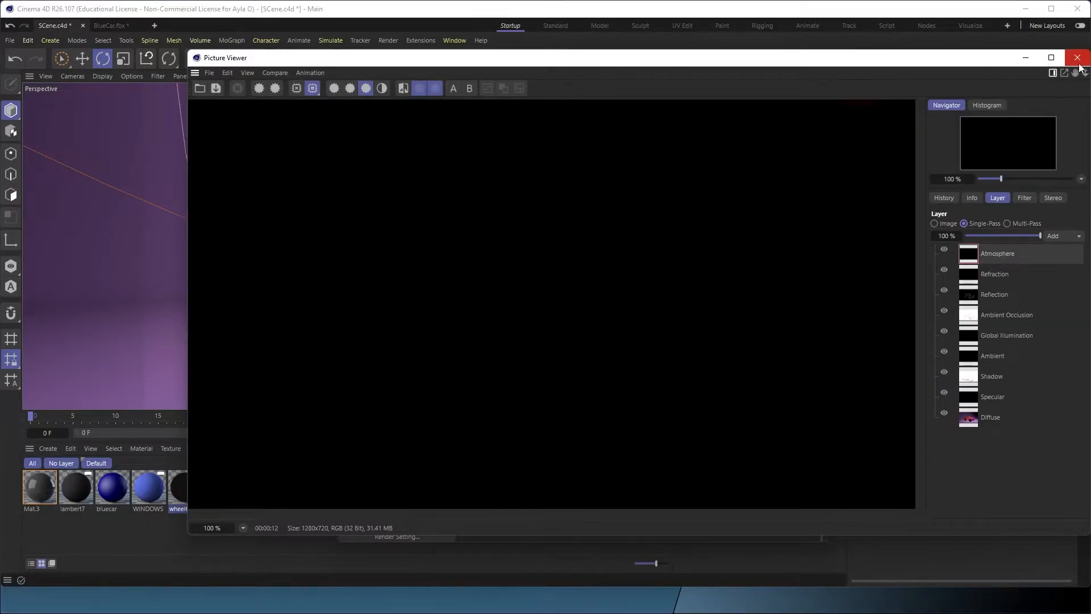
Close the Picture Viewer and launch SCeneRender.aec from the Cinema4D folder in After Effects
{"action": "left_click", "coordinate": [1078, 57]}
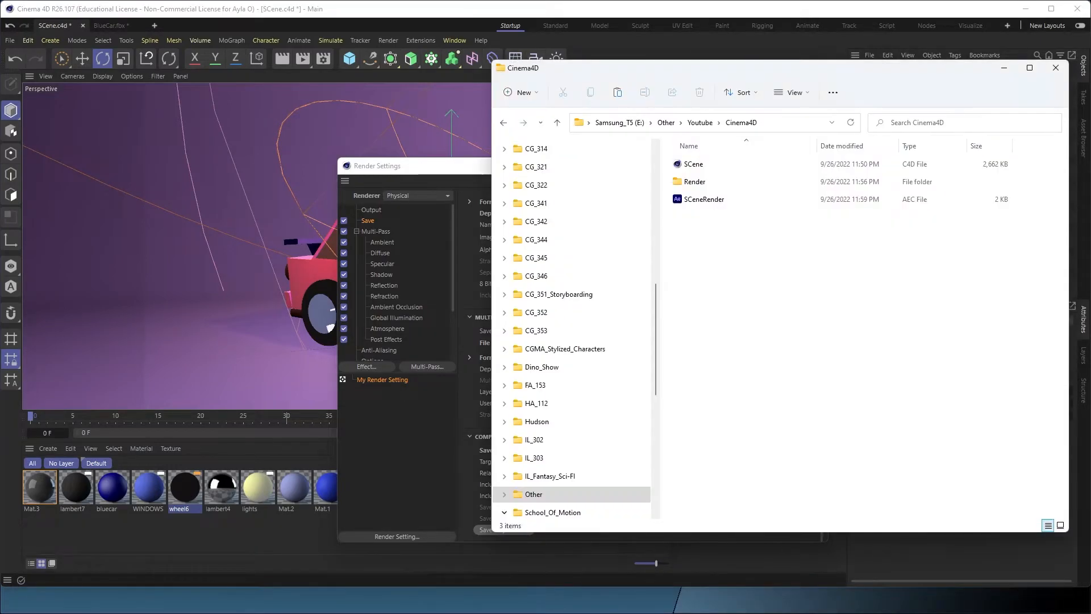
{"action": "left_click", "coordinate": [703, 199]}
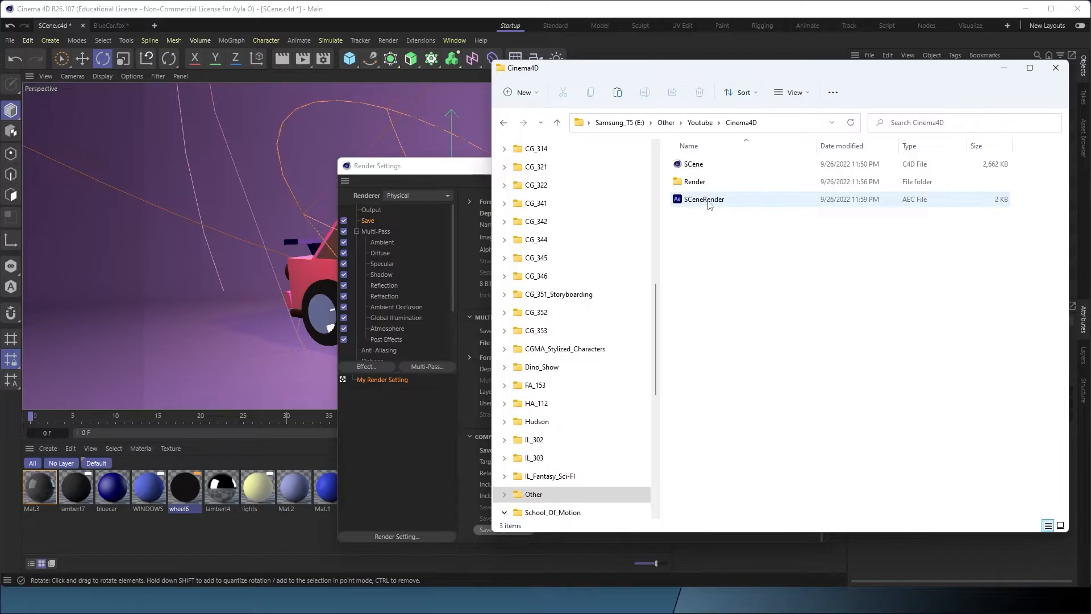
{"action": "mouse_move", "coordinate": [704, 200]}
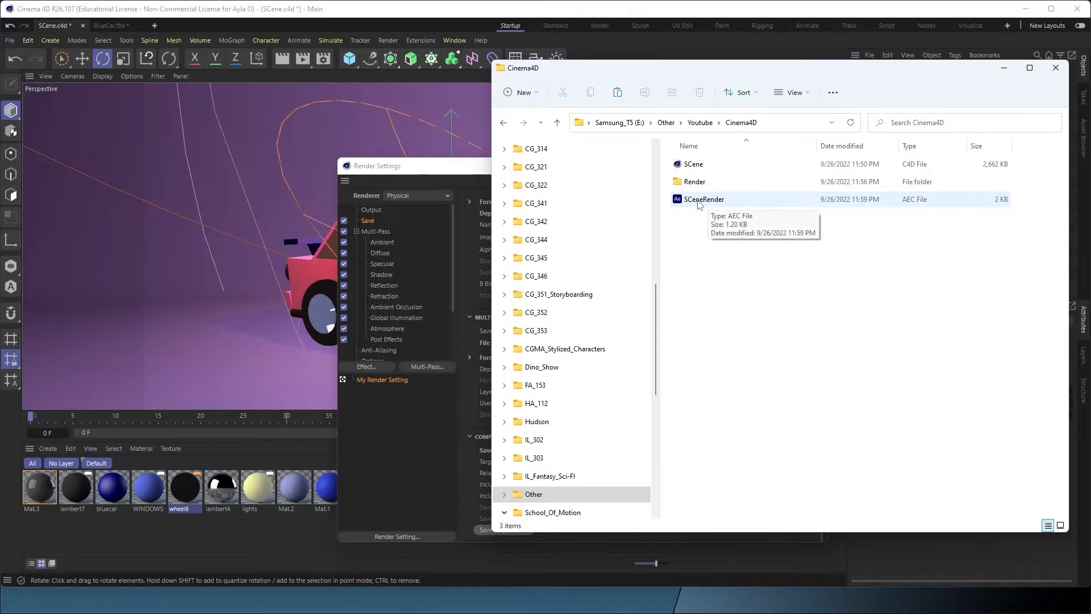
{"action": "left_click", "coordinate": [703, 199]}
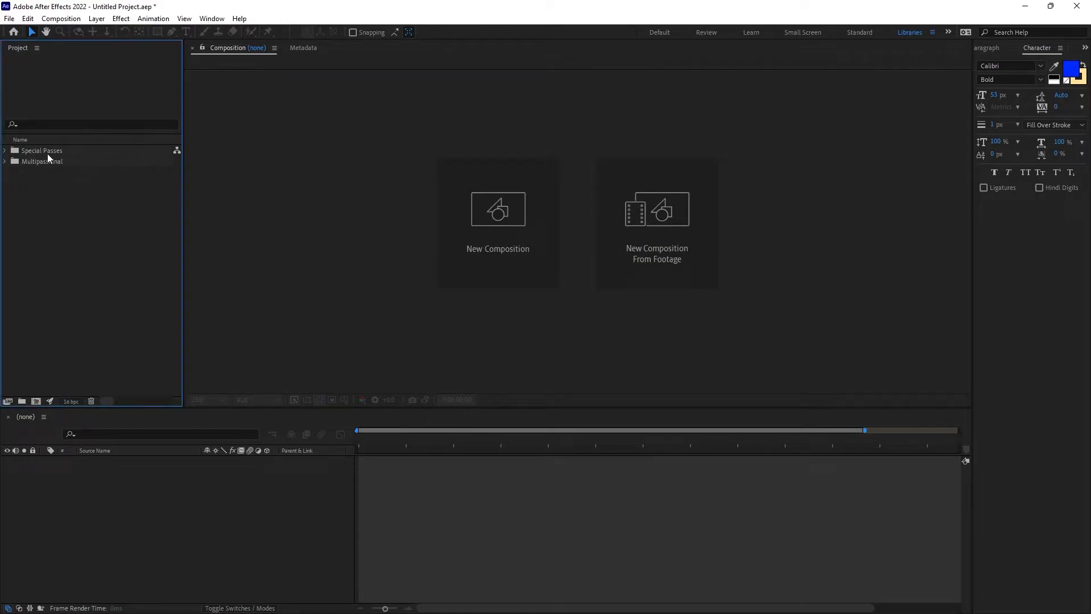
Expand the Special Passes and MultipassFinal folders and open the MultipassFinal composition
{"action": "left_click", "coordinate": [5, 150]}
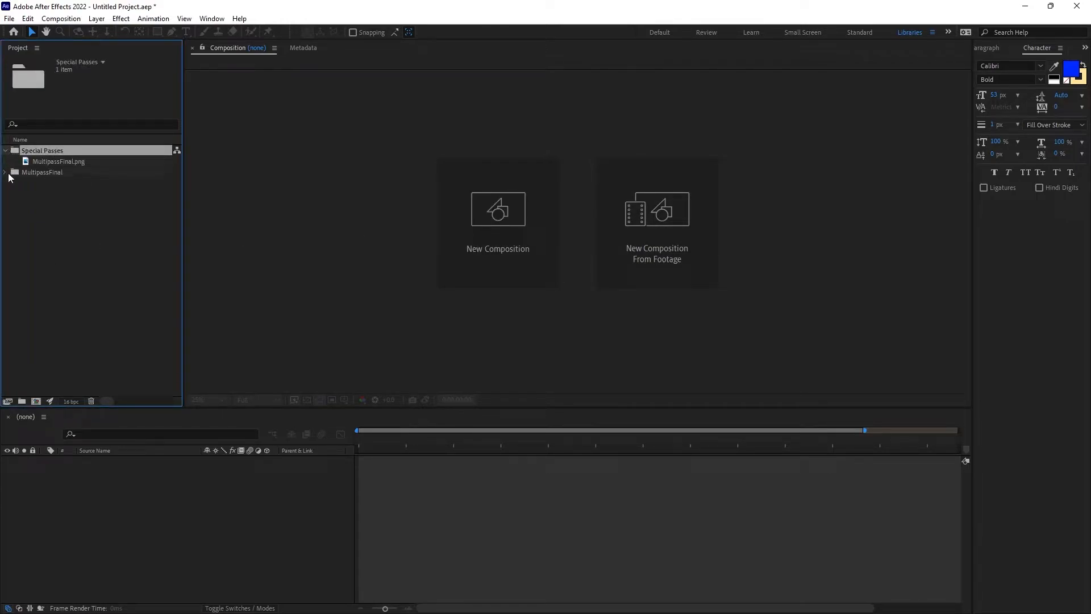
{"action": "left_click", "coordinate": [4, 172]}
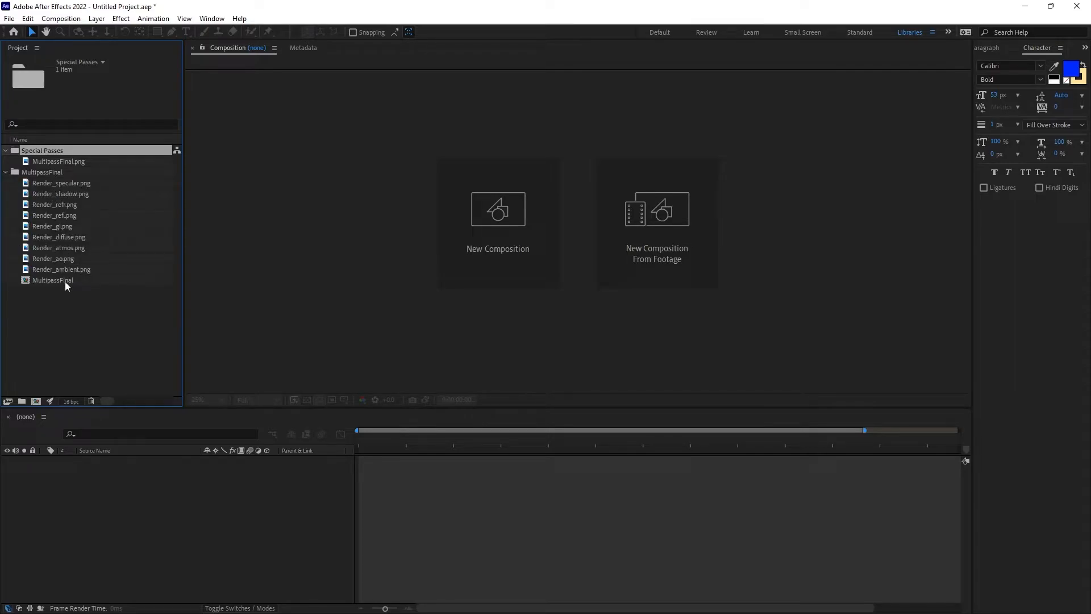
{"action": "left_click", "coordinate": [53, 280]}
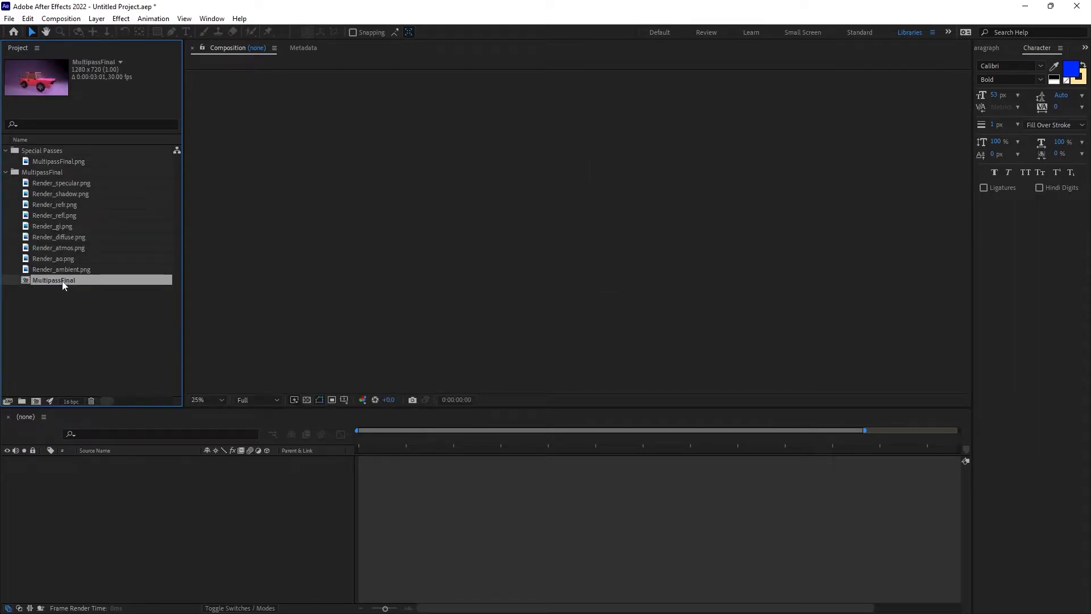
{"action": "double_click", "coordinate": [53, 280]}
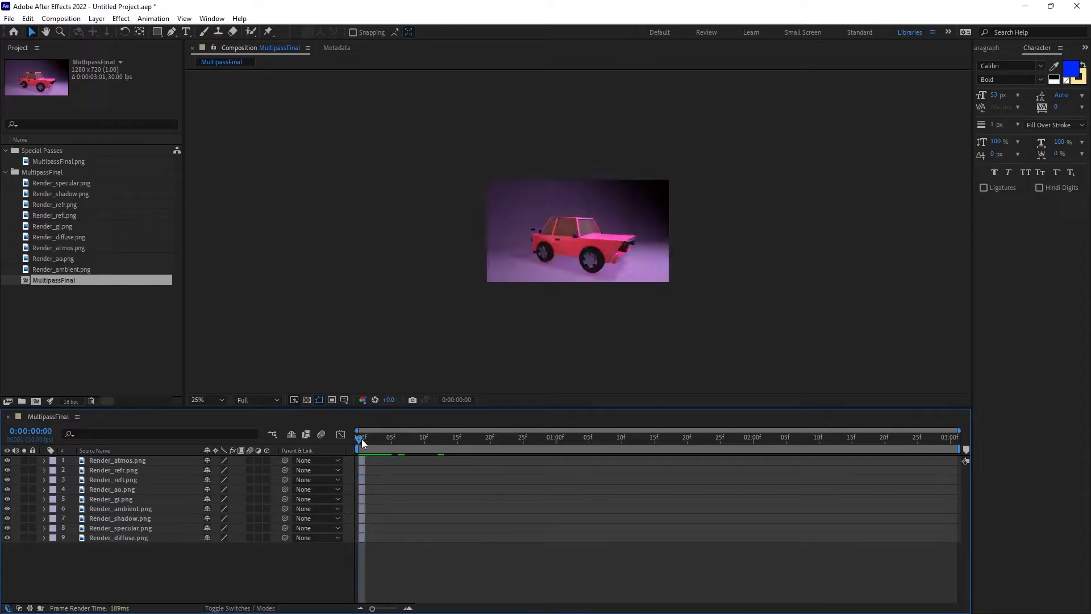
View the car at 100% and show the nine layers' Add, Multiply and Normal blend modes
{"action": "left_click", "coordinate": [204, 399]}
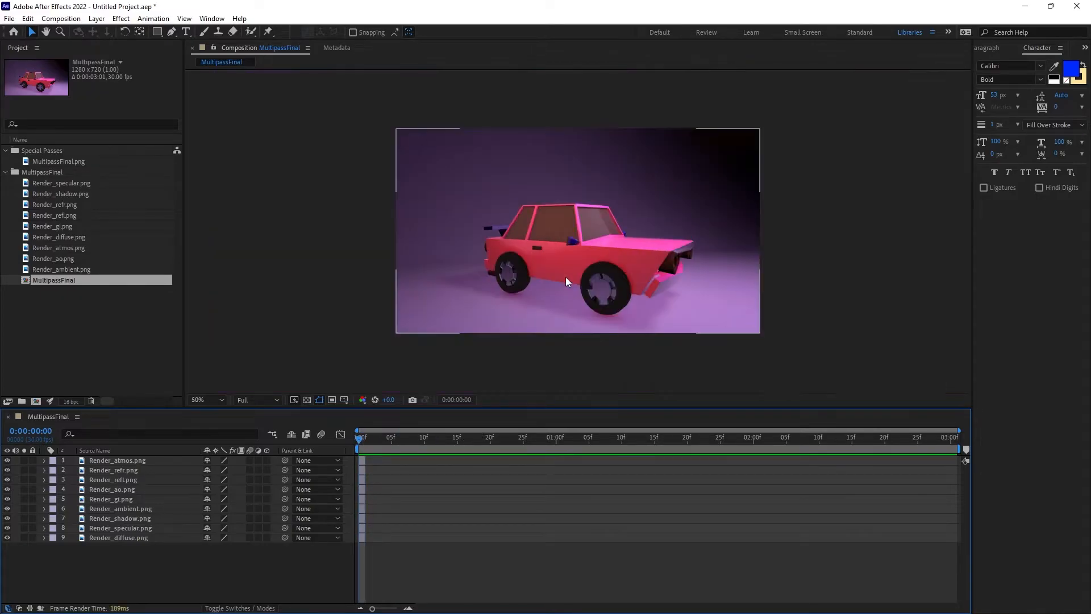
{"action": "left_click", "coordinate": [202, 399]}
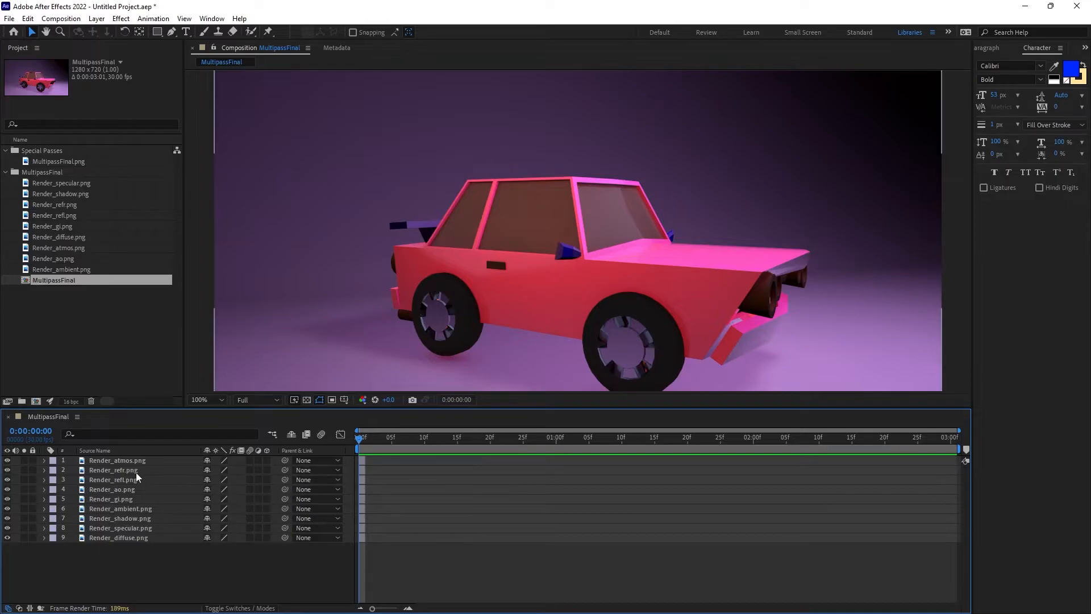
{"action": "left_click", "coordinate": [113, 480]}
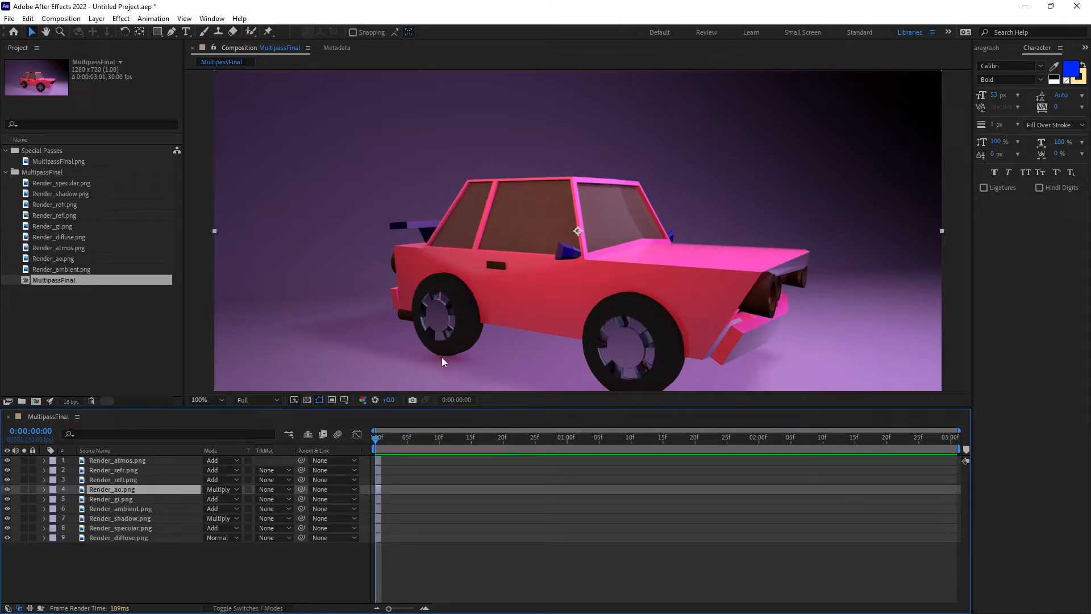
{"action": "left_click", "coordinate": [7, 489]}
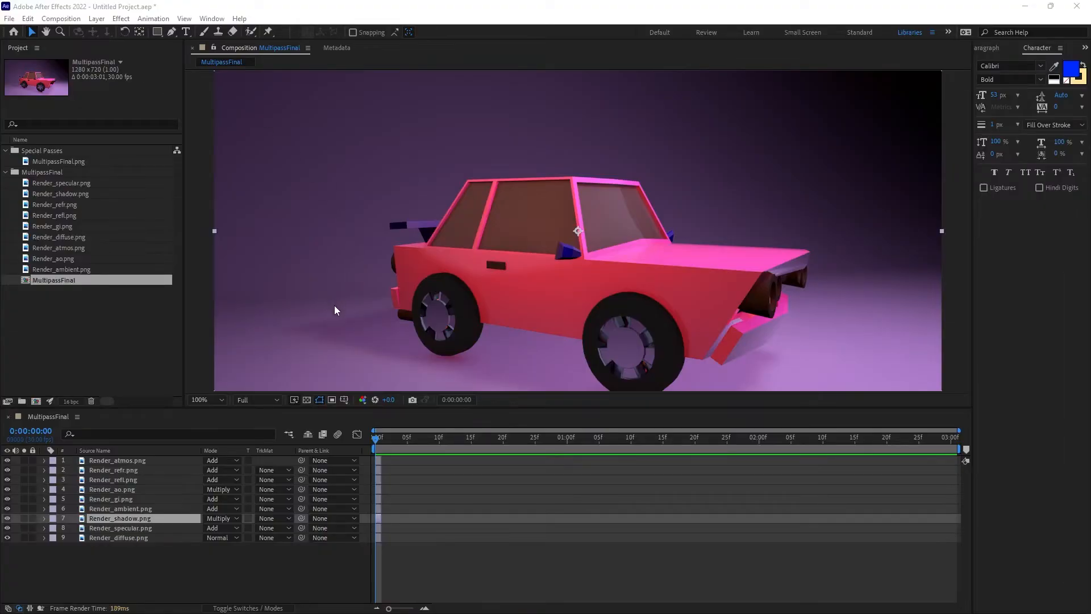
{"action": "mouse_move", "coordinate": [362, 368]}
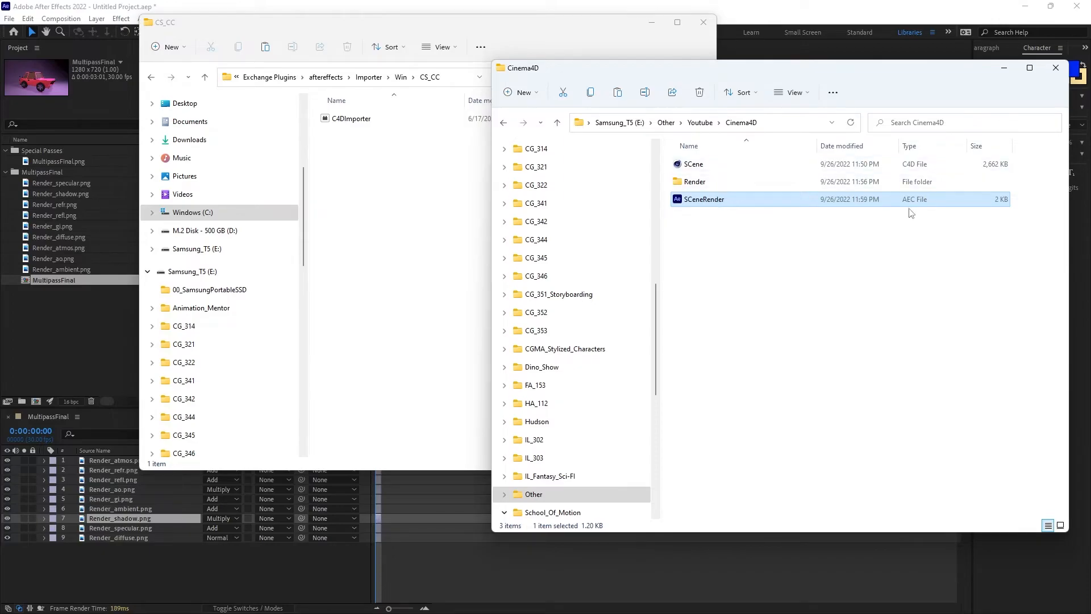
Close the Cinema4D window and browse Program Files to the Maxon Cinema 4D R26 folder
{"action": "left_click", "coordinate": [1054, 67]}
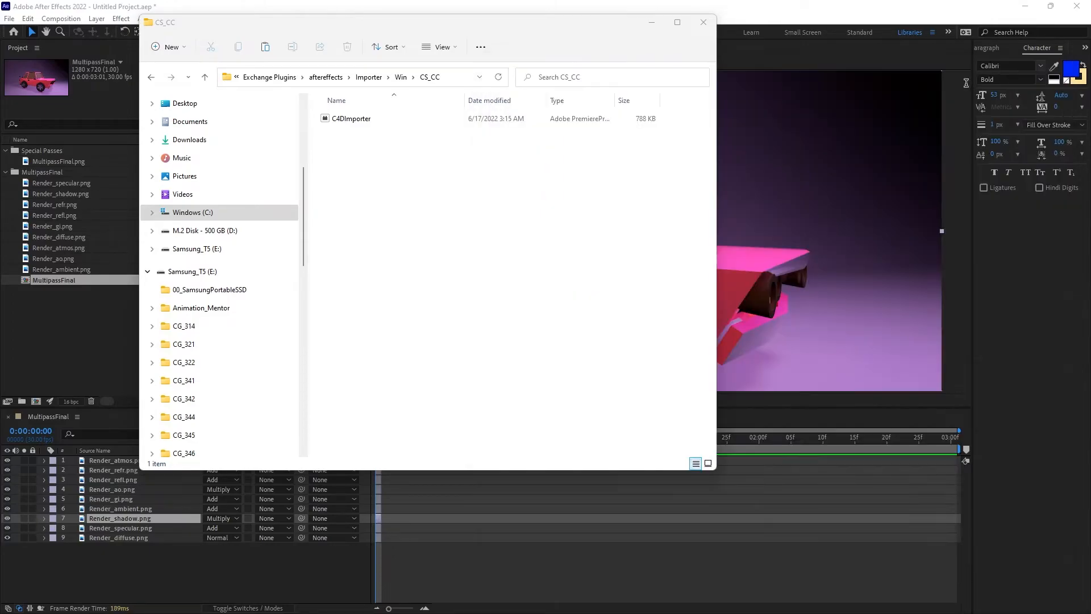
{"action": "left_click", "coordinate": [351, 118]}
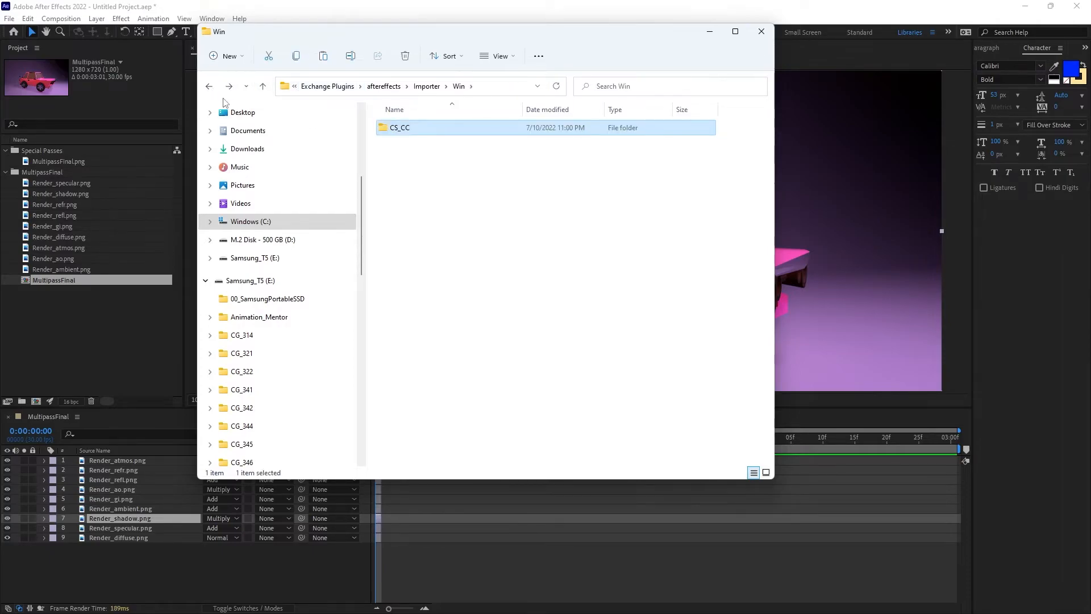
{"action": "left_click", "coordinate": [209, 86]}
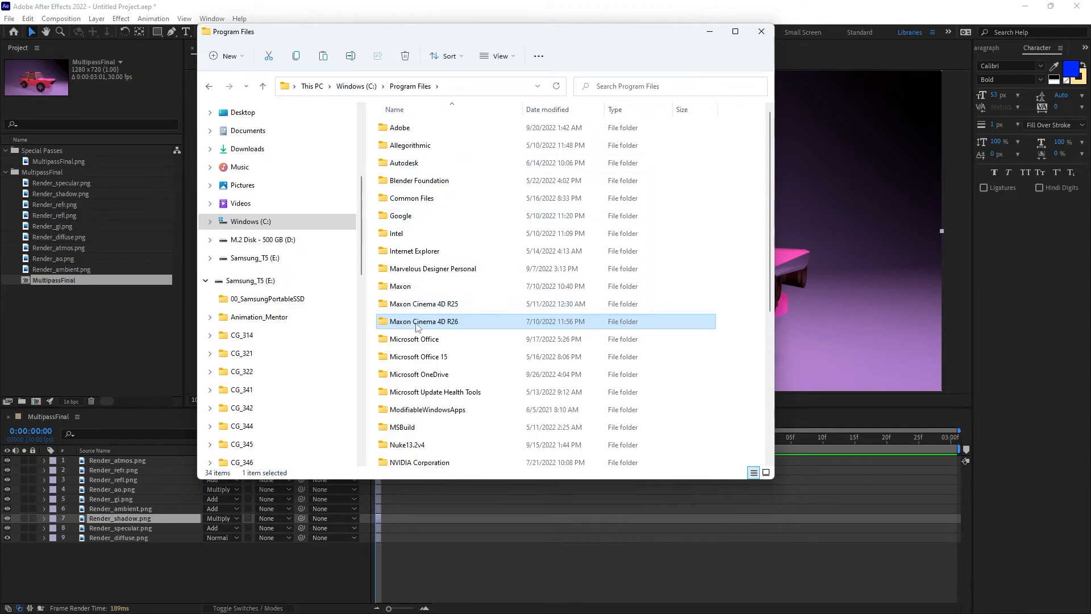
{"action": "double_click", "coordinate": [422, 320]}
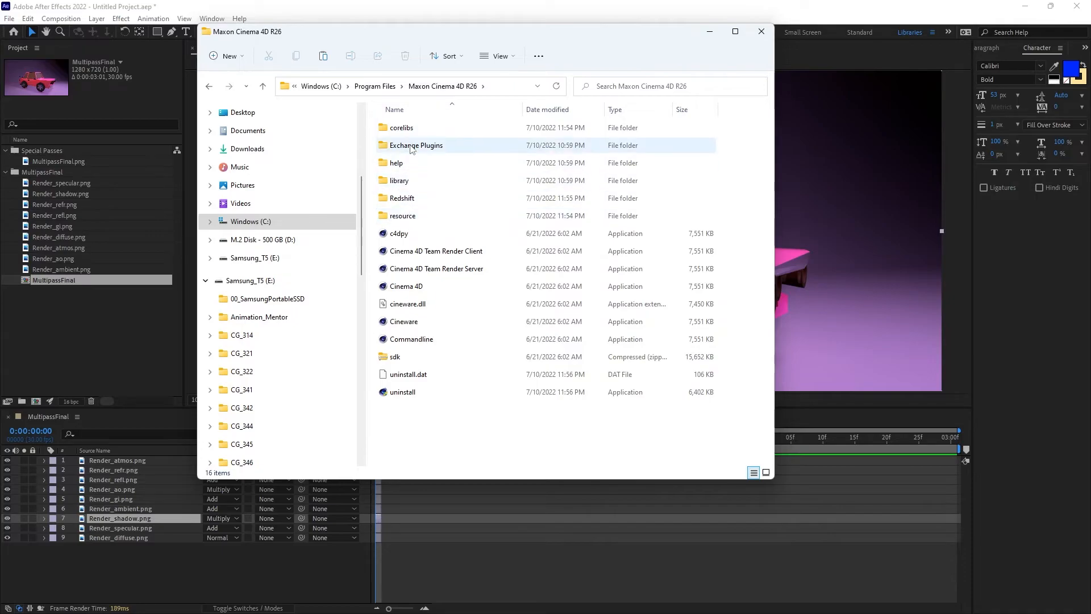
Descend through Exchange Plugins > aftereffects > Importer > Win toward the C4DImporter file
{"action": "double_click", "coordinate": [416, 145]}
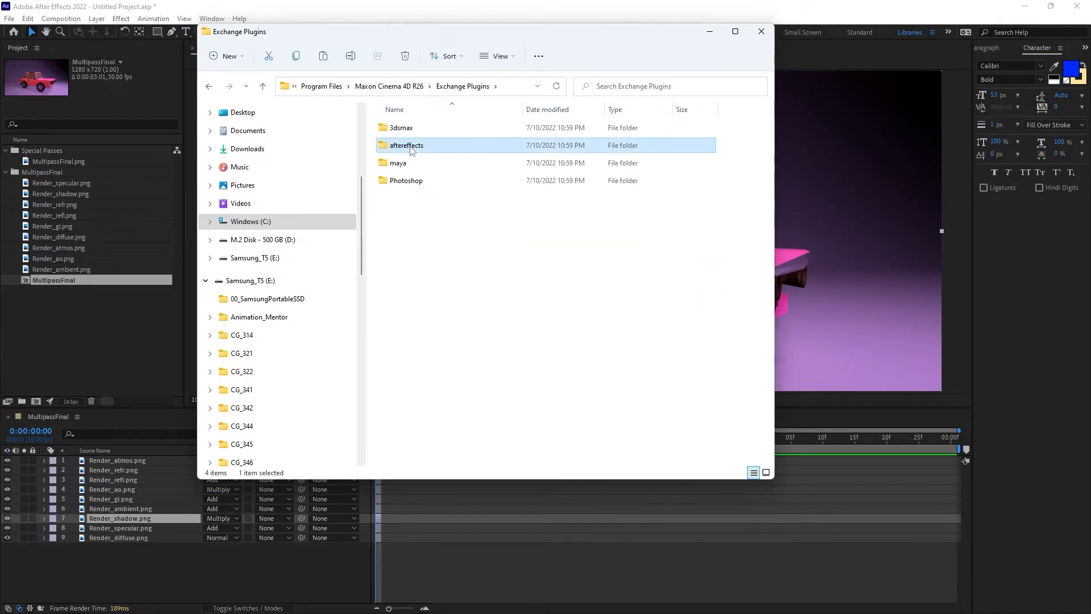
{"action": "double_click", "coordinate": [406, 145]}
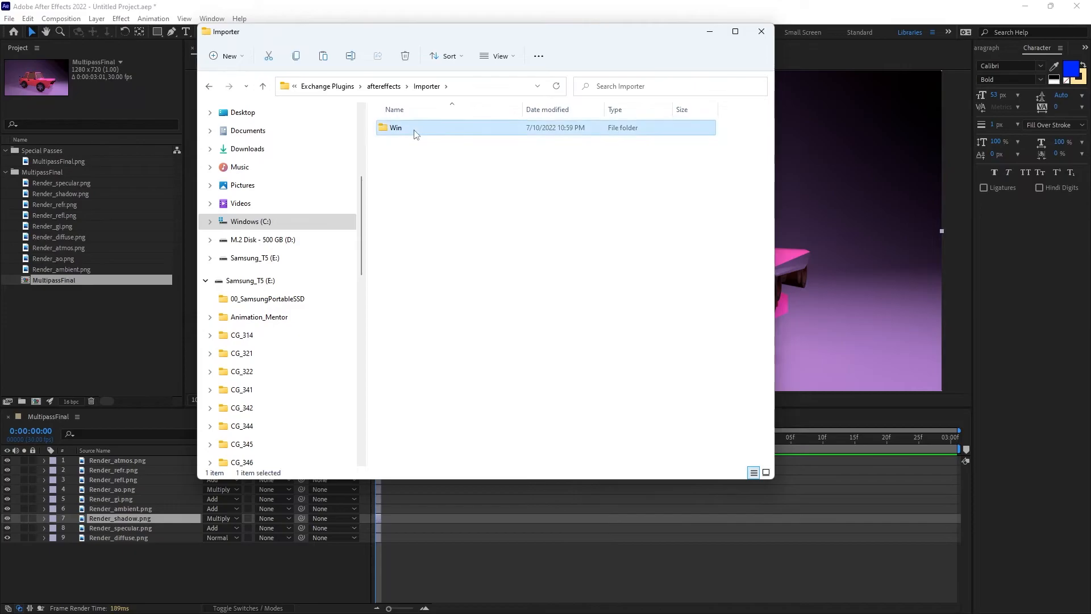
{"action": "double_click", "coordinate": [396, 127]}
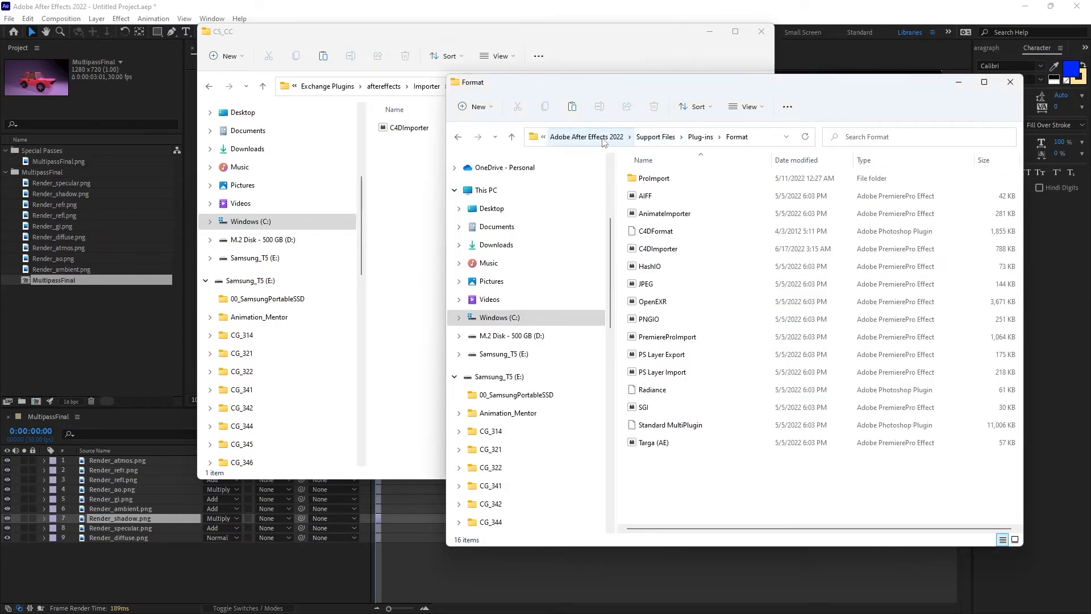
{"action": "mouse_move", "coordinate": [622, 148]}
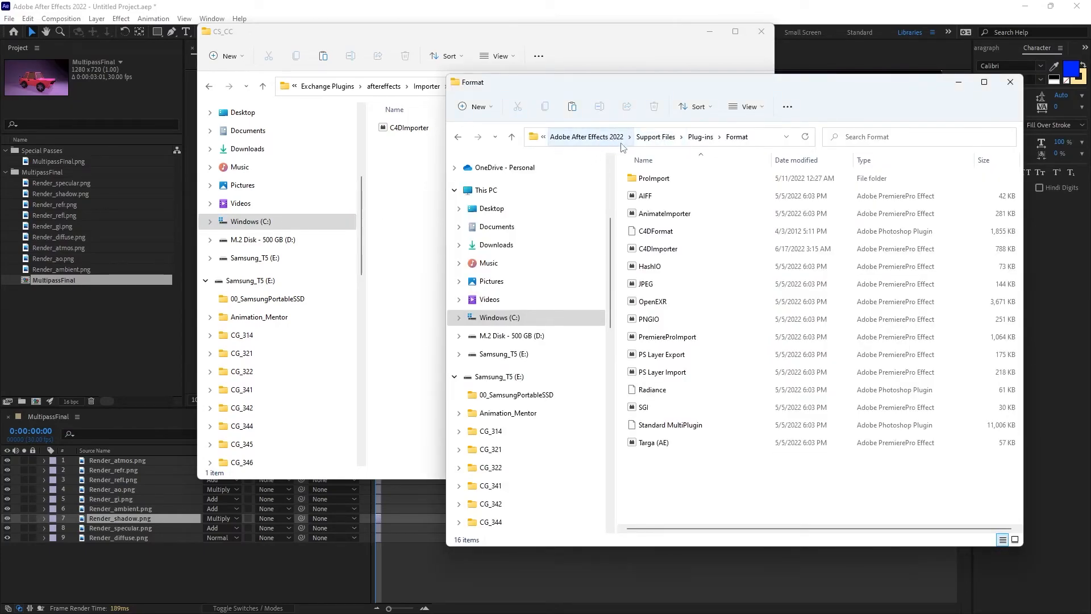
Browse back from Adobe to After Effects 2022 > Support Files > Plug-ins > Format, where C4DImporter lives
{"action": "left_click", "coordinate": [587, 136]}
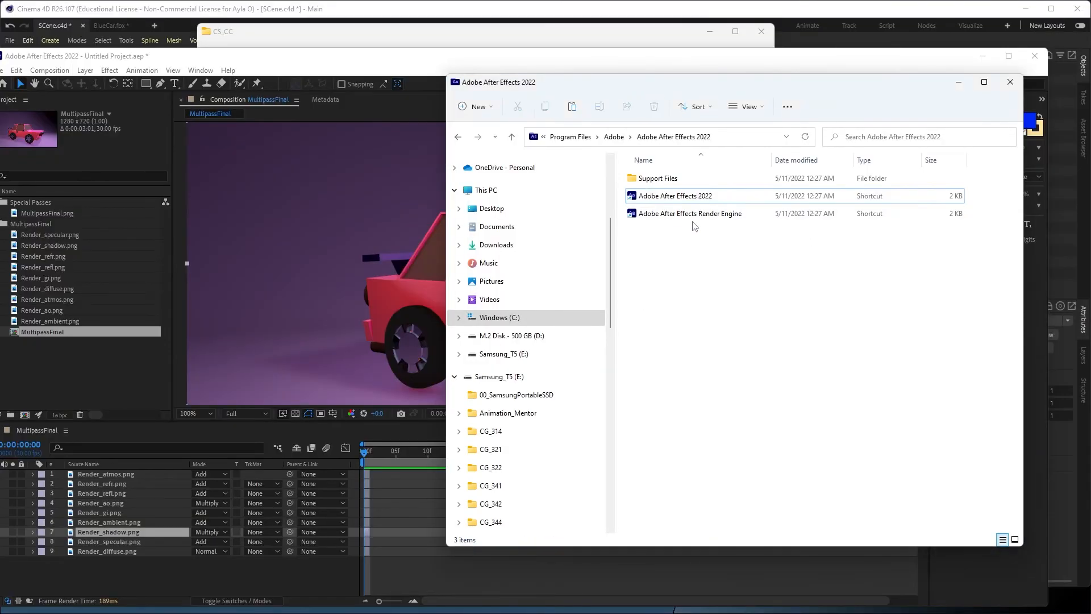
{"action": "left_click", "coordinate": [511, 137]}
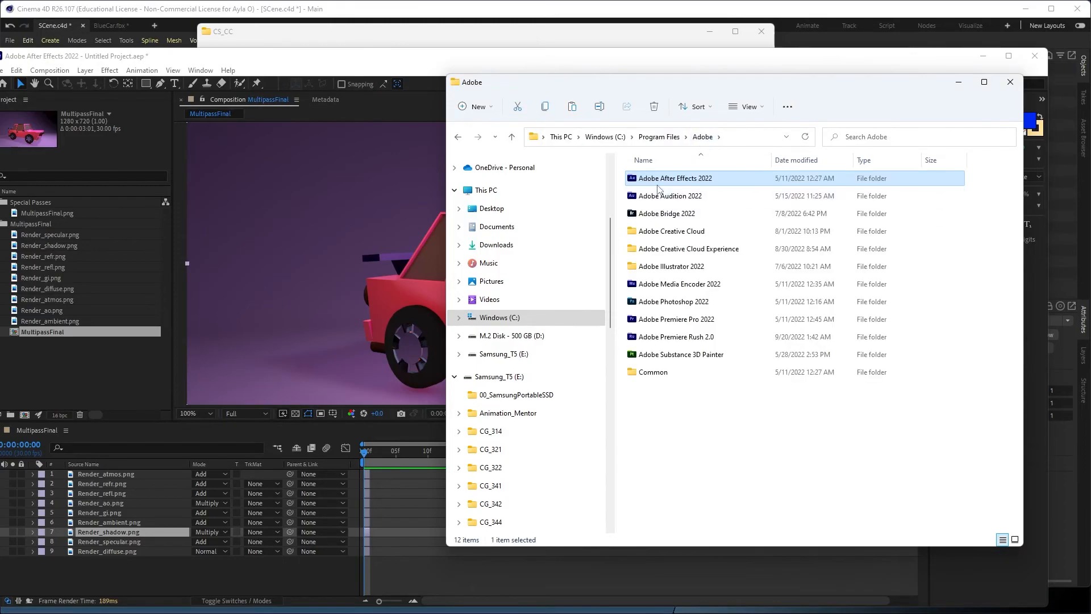
{"action": "double_click", "coordinate": [673, 178]}
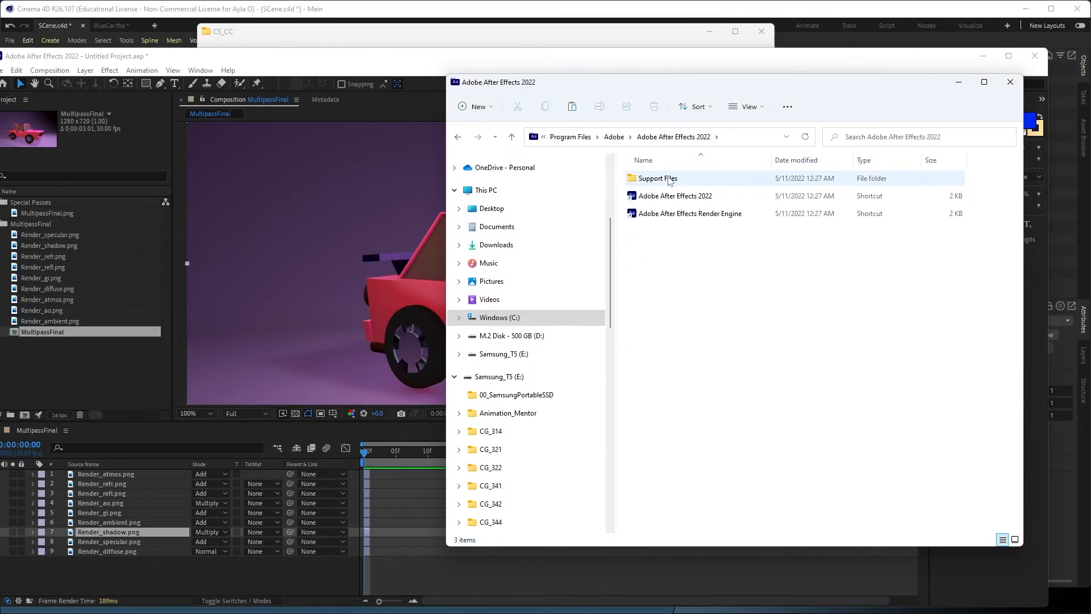
{"action": "double_click", "coordinate": [656, 178]}
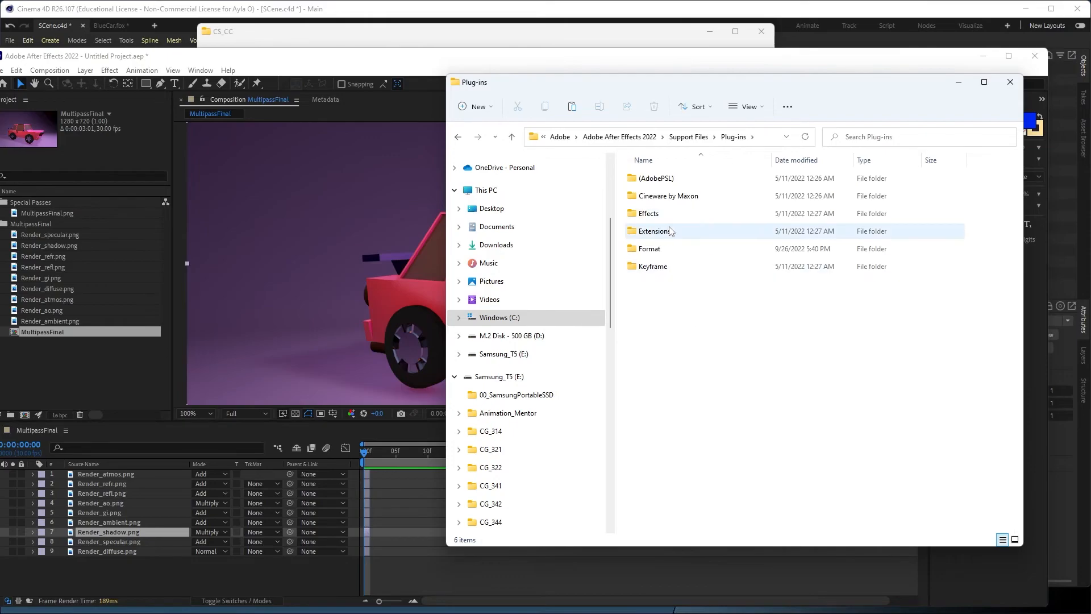
{"action": "double_click", "coordinate": [647, 248]}
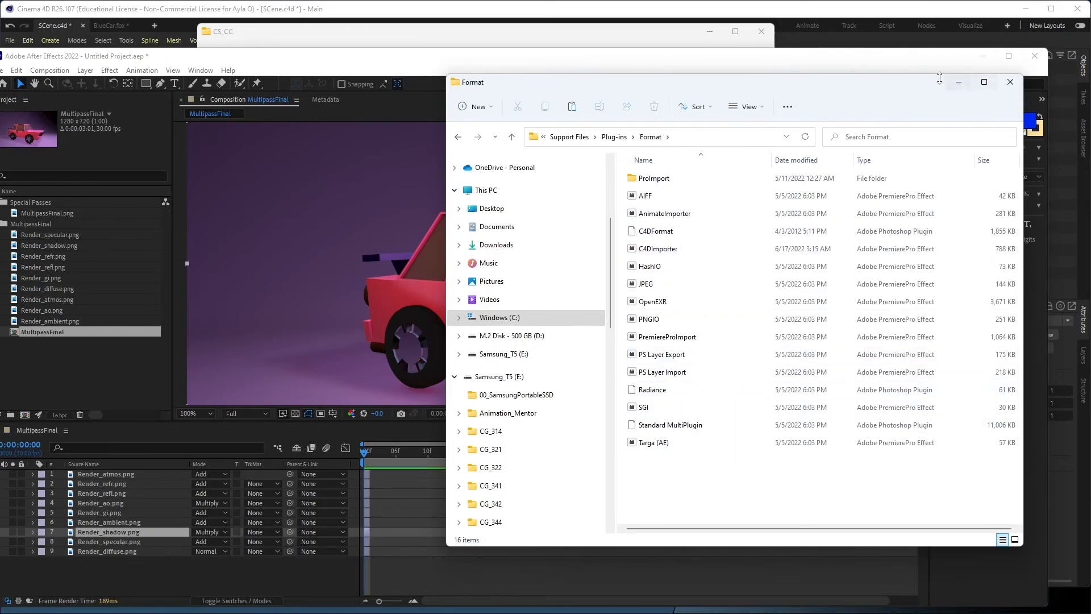
{"action": "left_click", "coordinate": [1010, 81]}
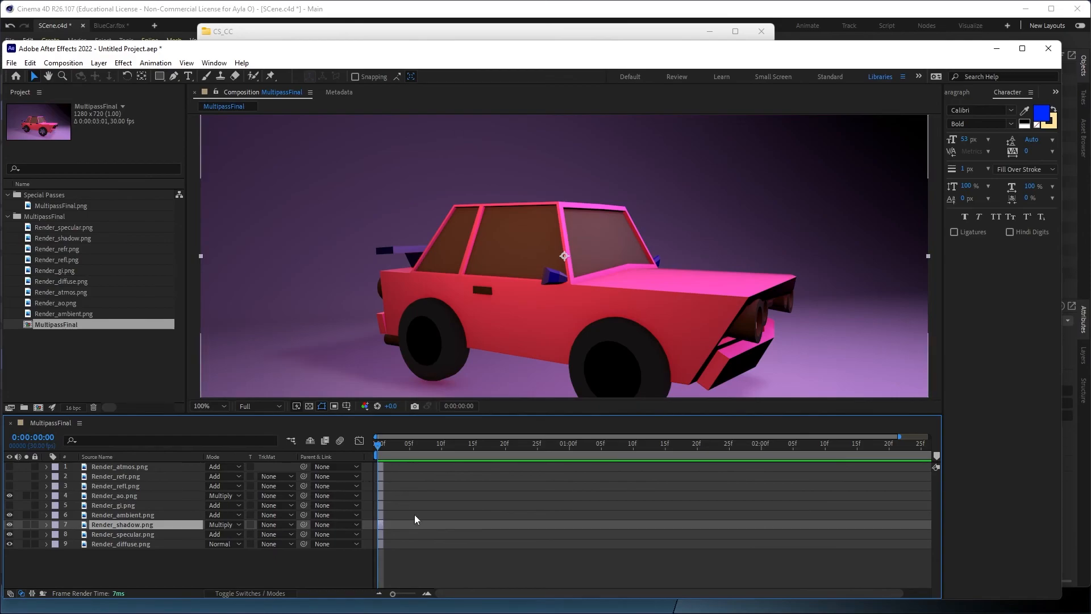
{"action": "mouse_move", "coordinate": [641, 362]}
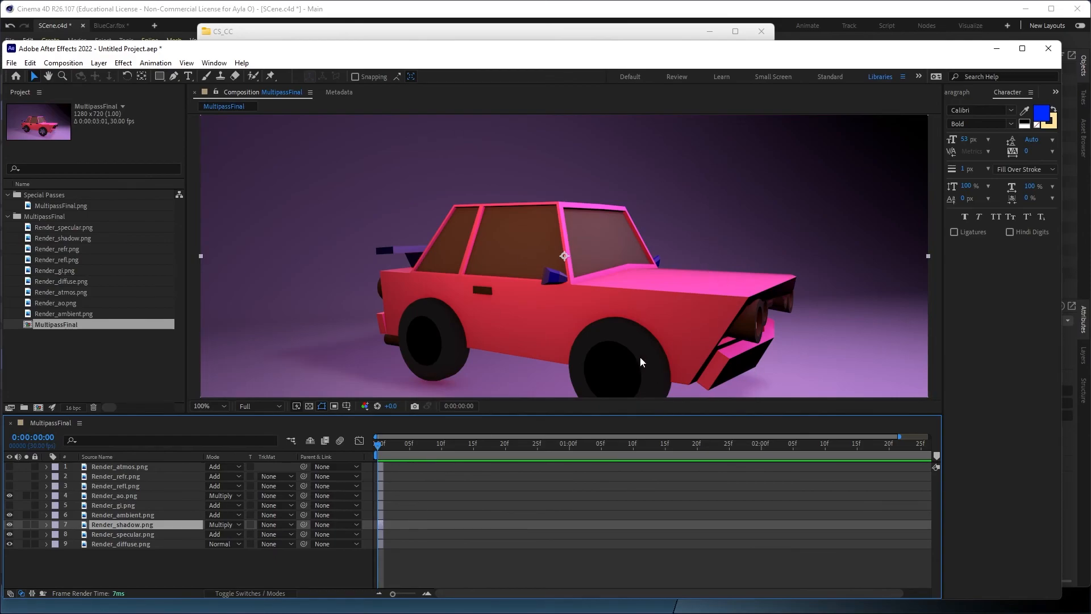